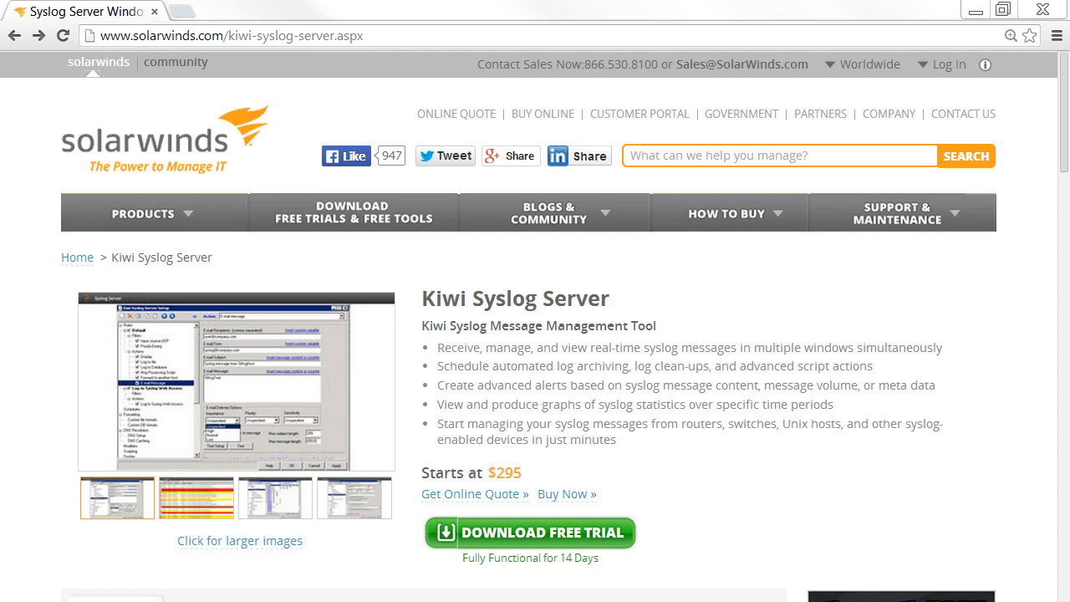
mouse_move(69, 171)
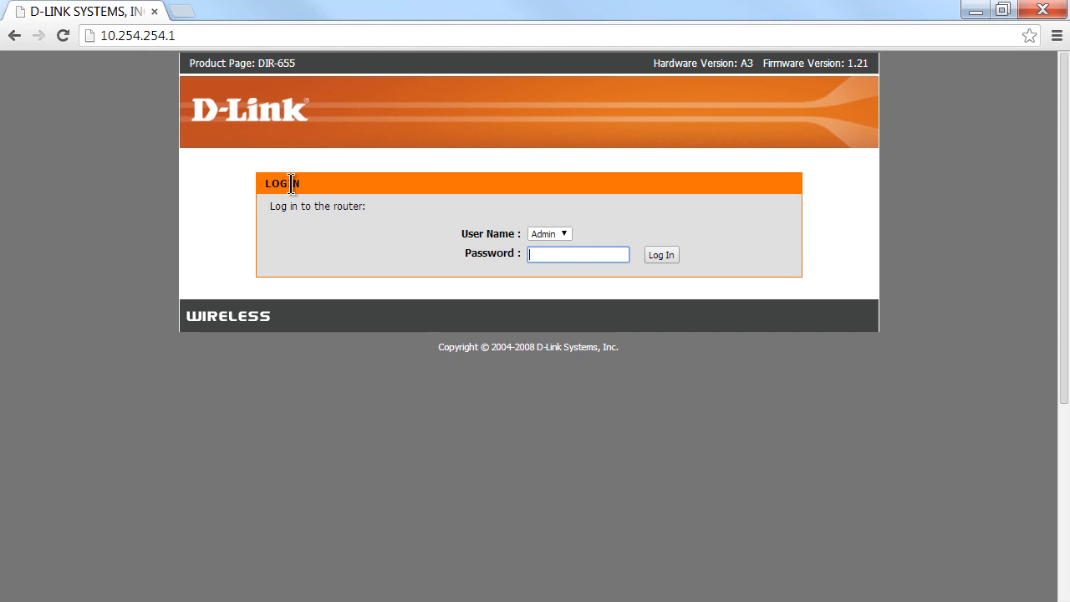
Sign in to the D-Link DIR-655 web interface as Admin with the admin password.
text(password)
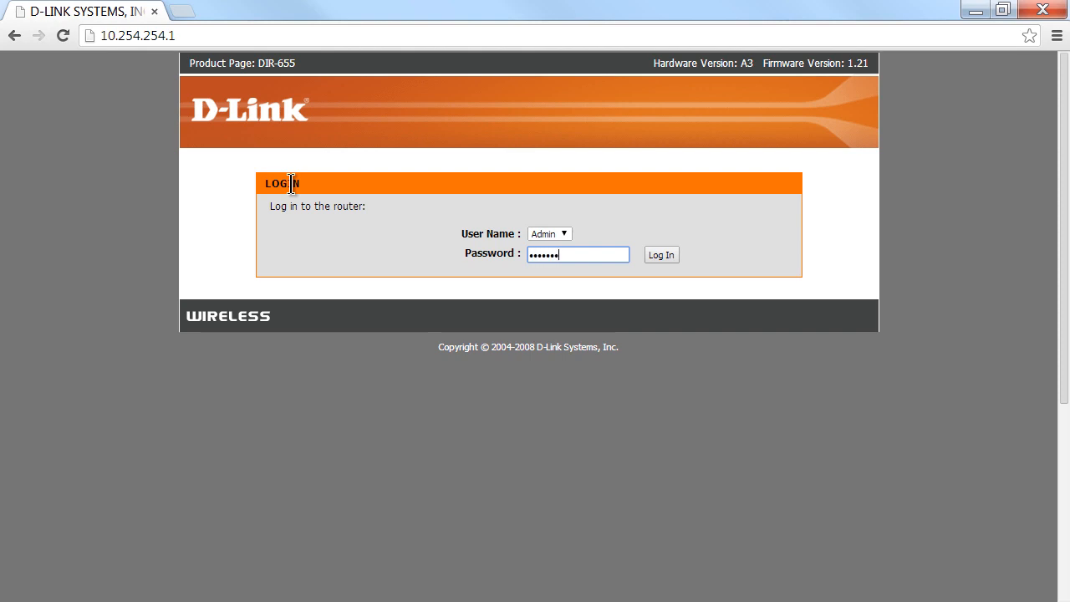
click(661, 254)
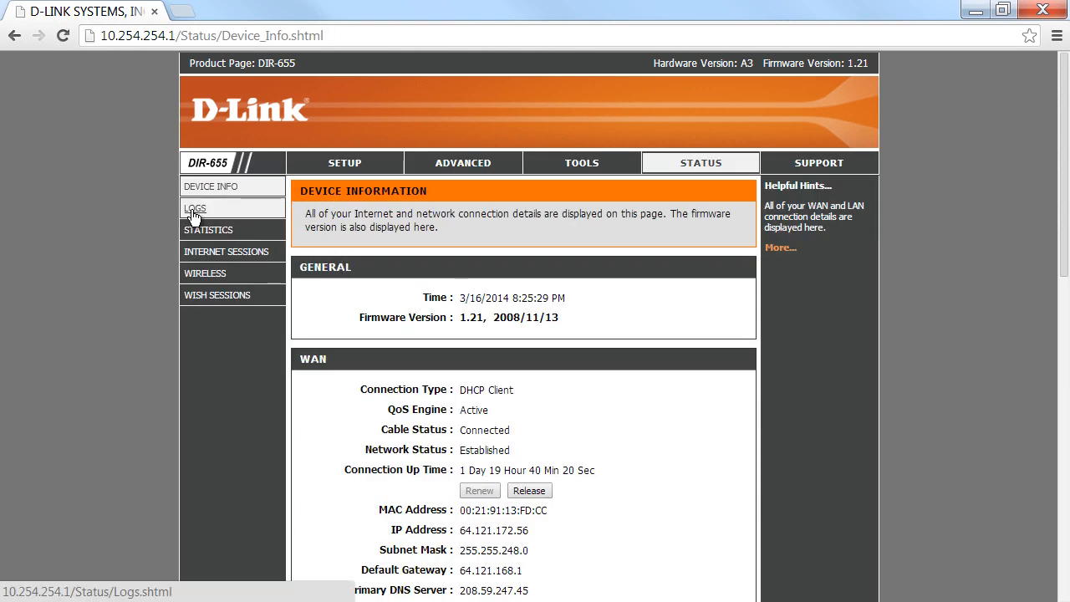
click(194, 208)
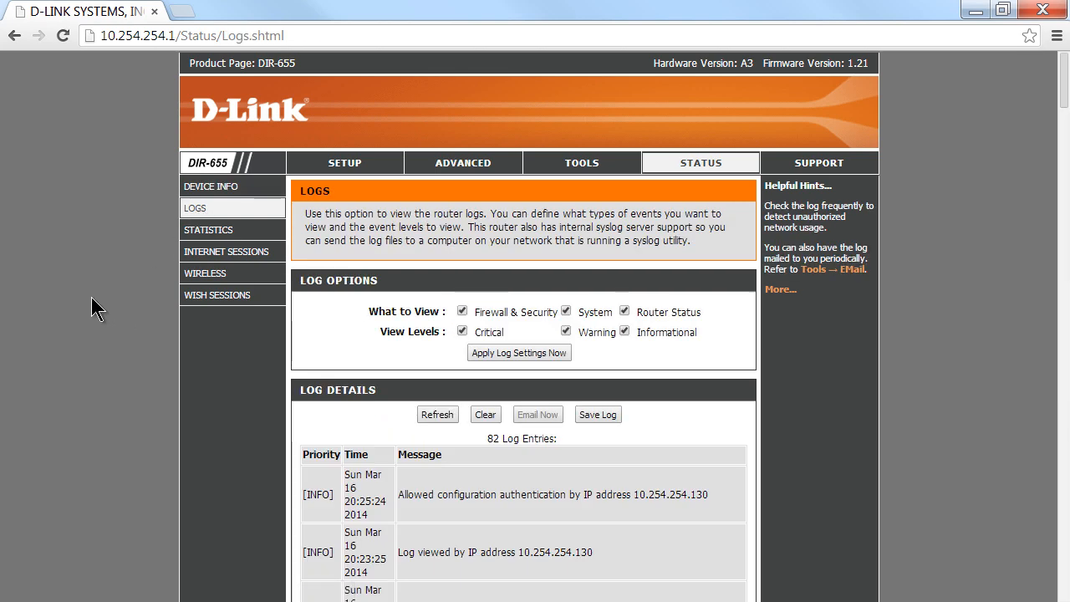
scroll(down, 3)
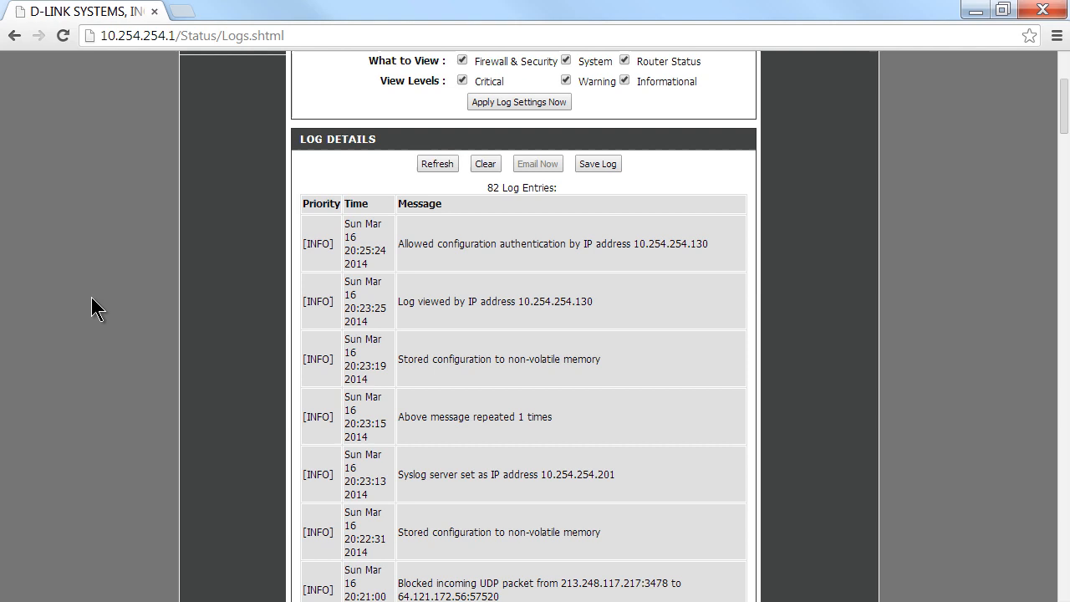
mouse_move(475, 271)
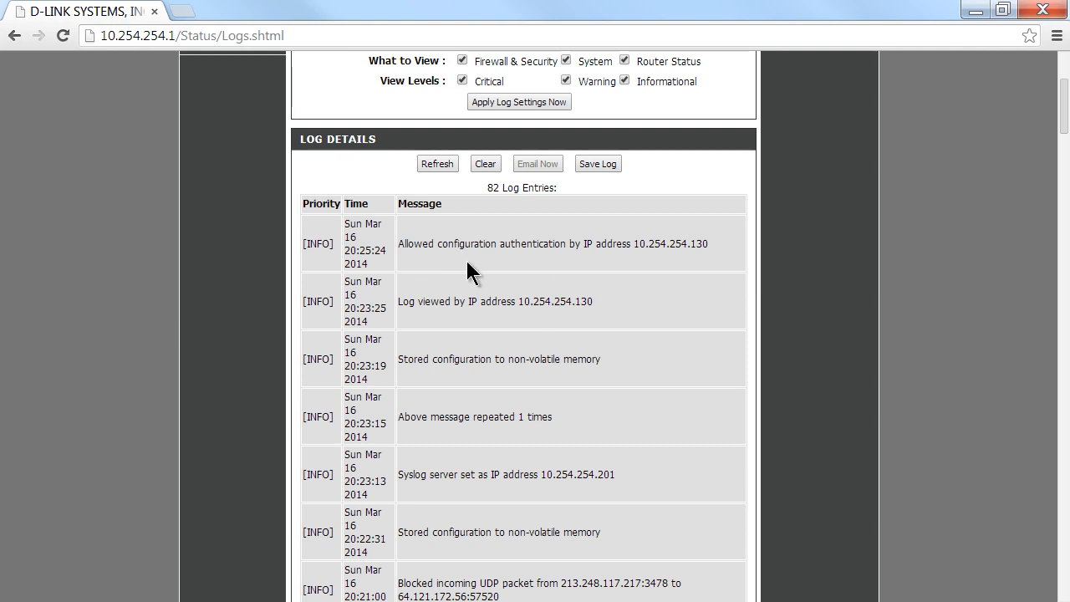
mouse_move(709, 266)
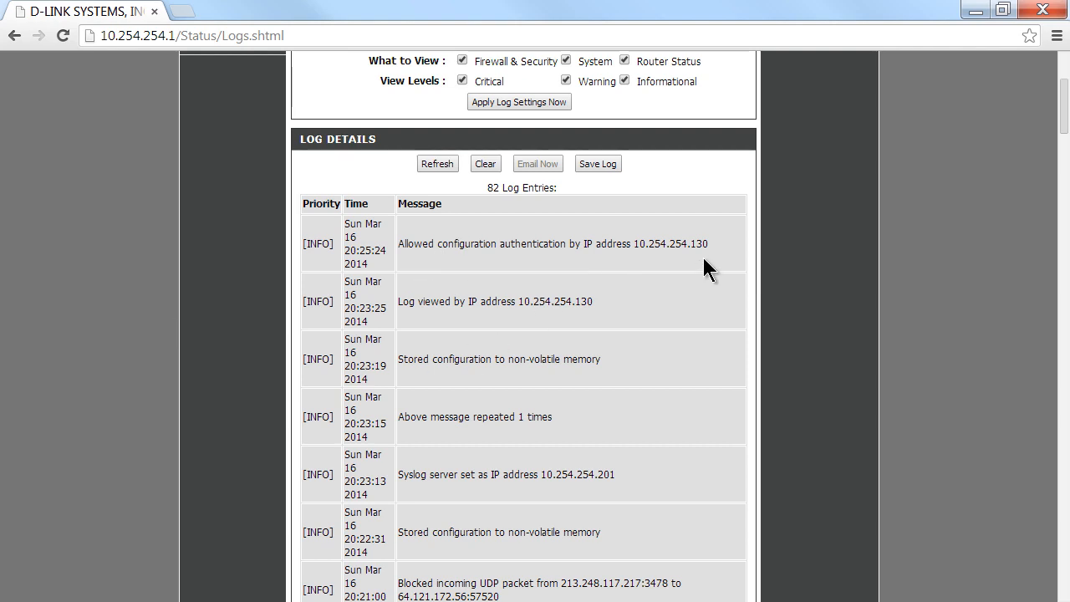
mouse_move(713, 264)
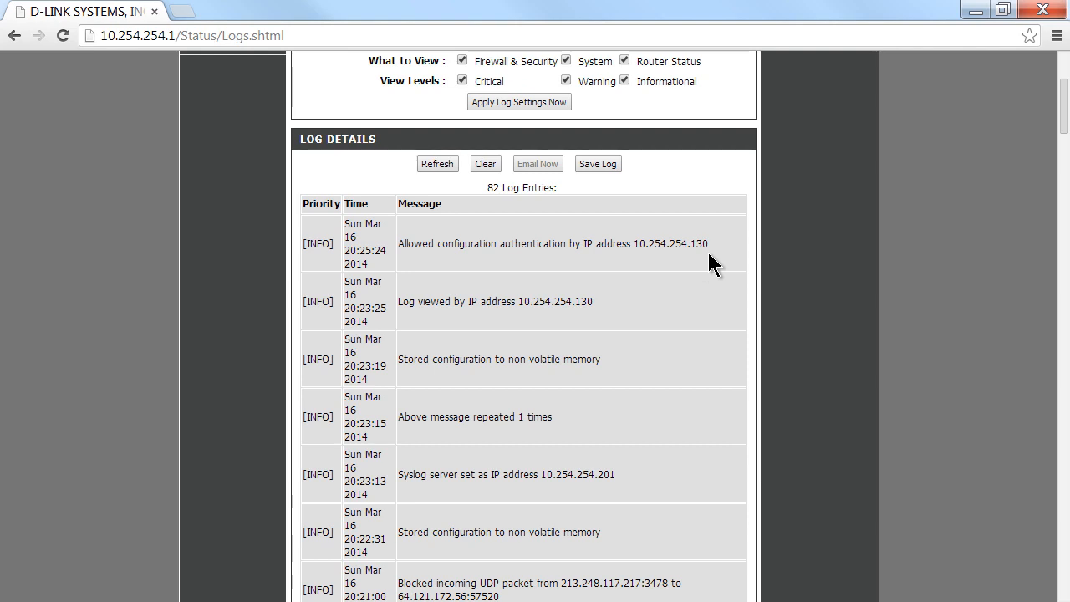
mouse_move(198, 443)
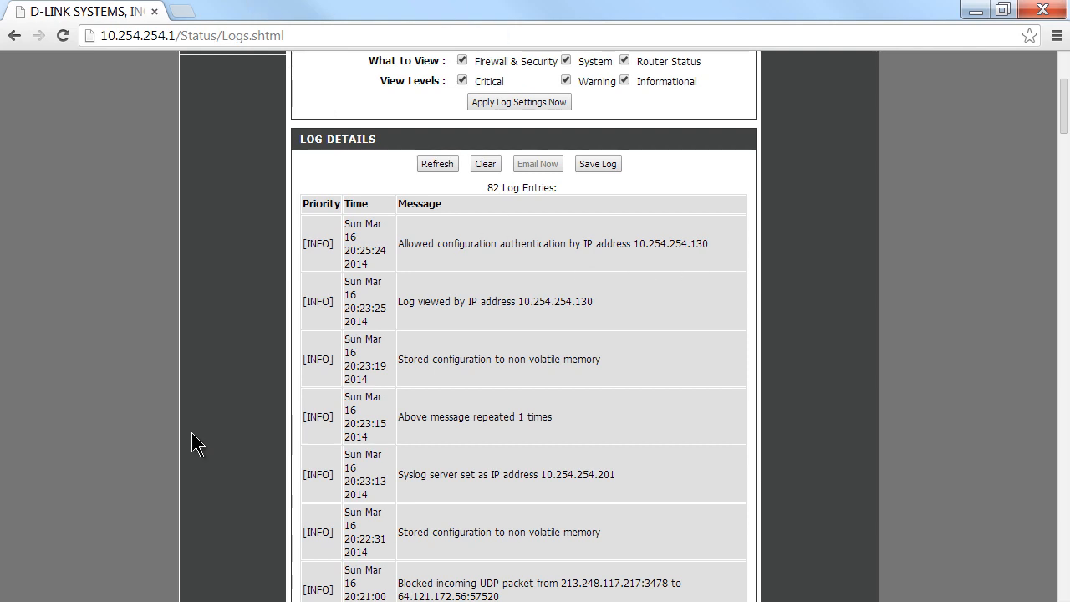
mouse_move(609, 263)
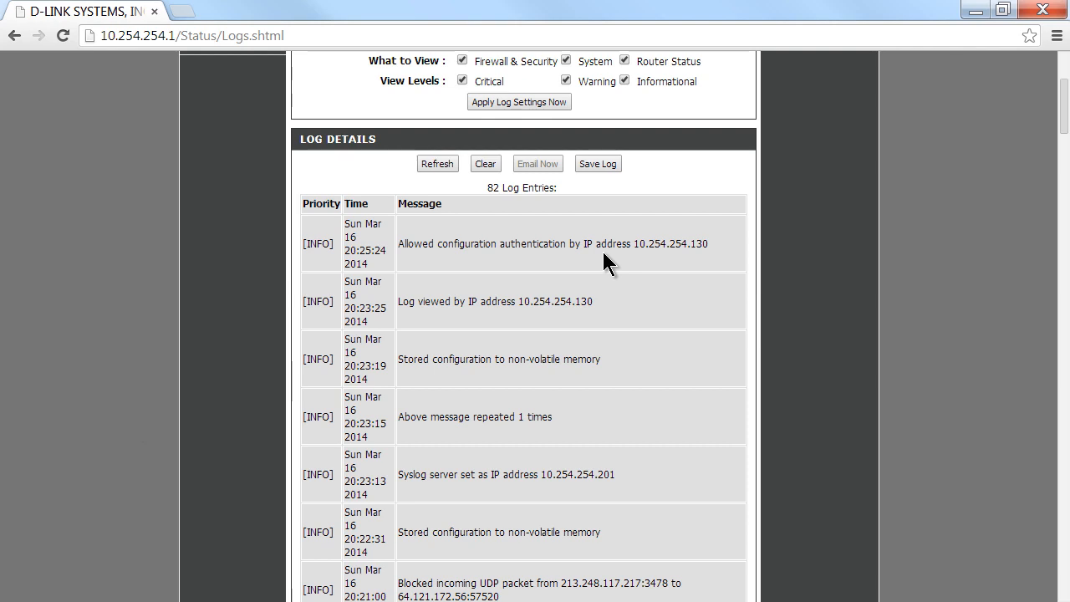
mouse_move(625, 336)
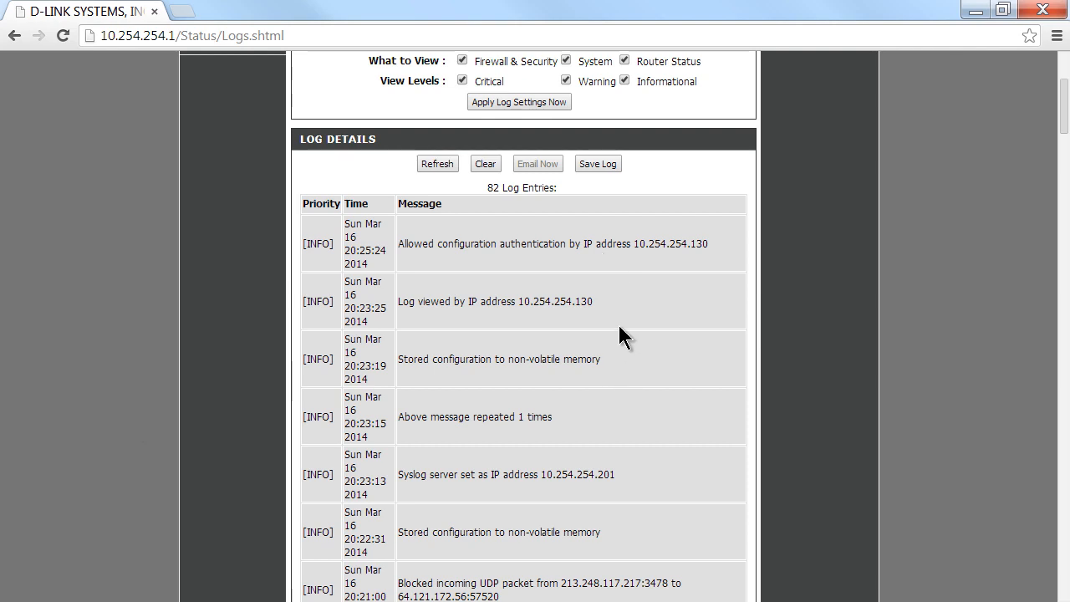
scroll(down, 3)
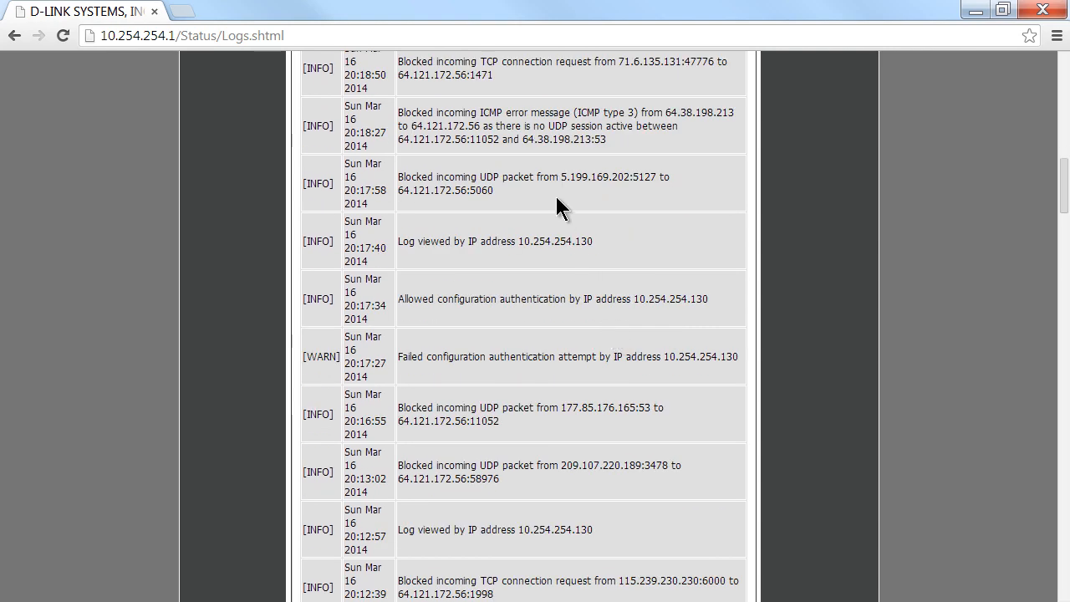
mouse_move(501, 184)
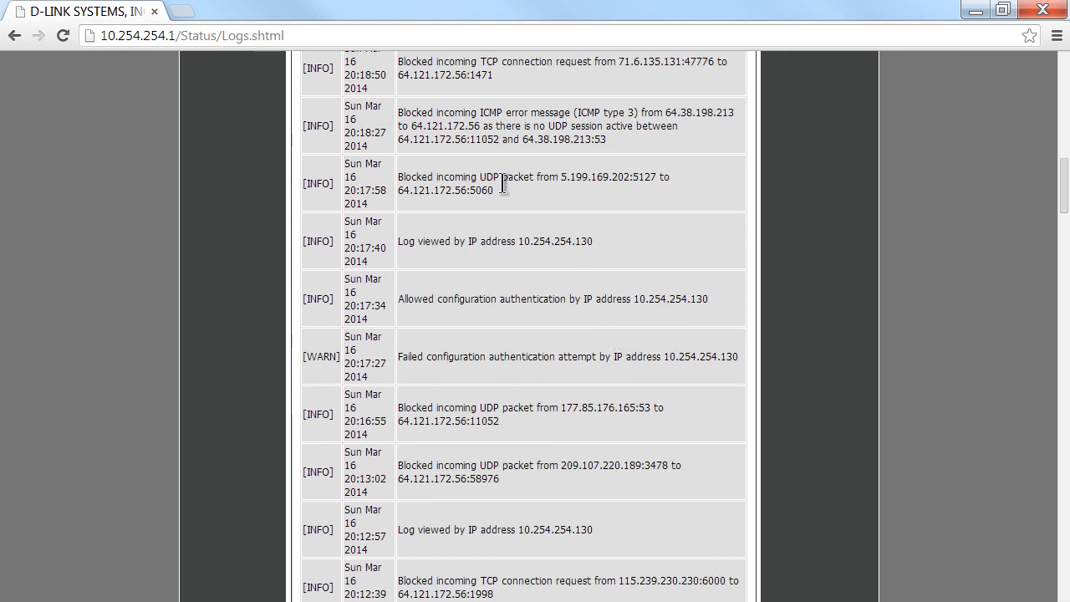
scroll(down, 3)
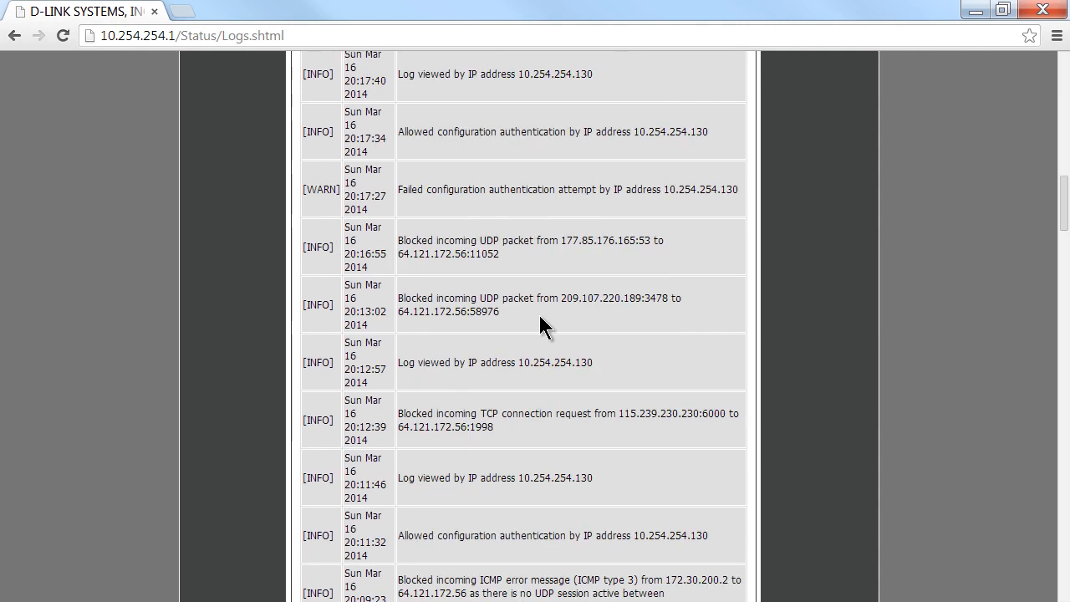
mouse_move(592, 327)
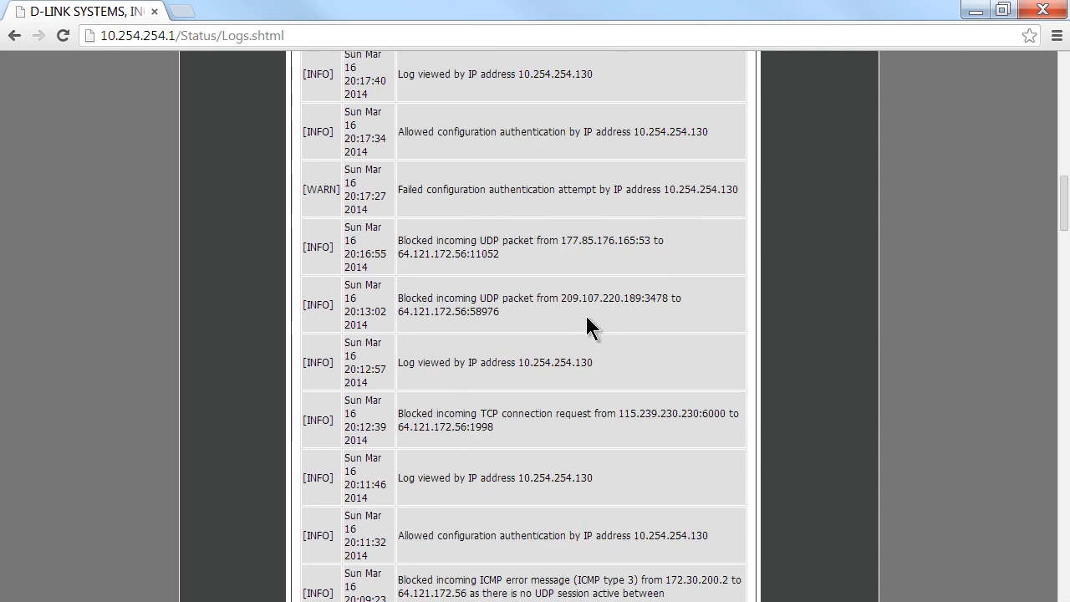
mouse_move(628, 435)
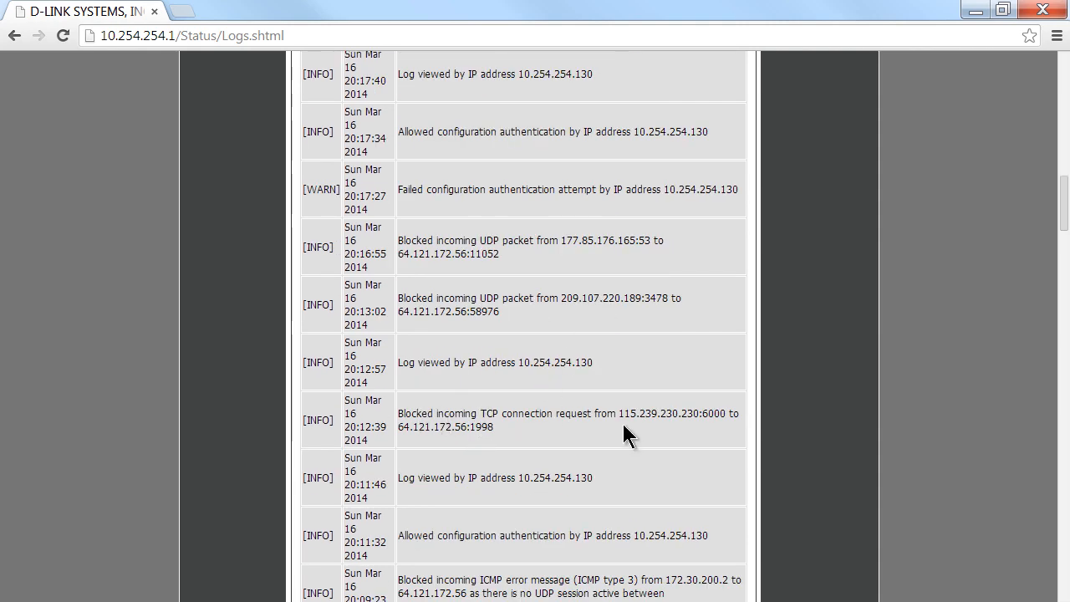
mouse_move(634, 441)
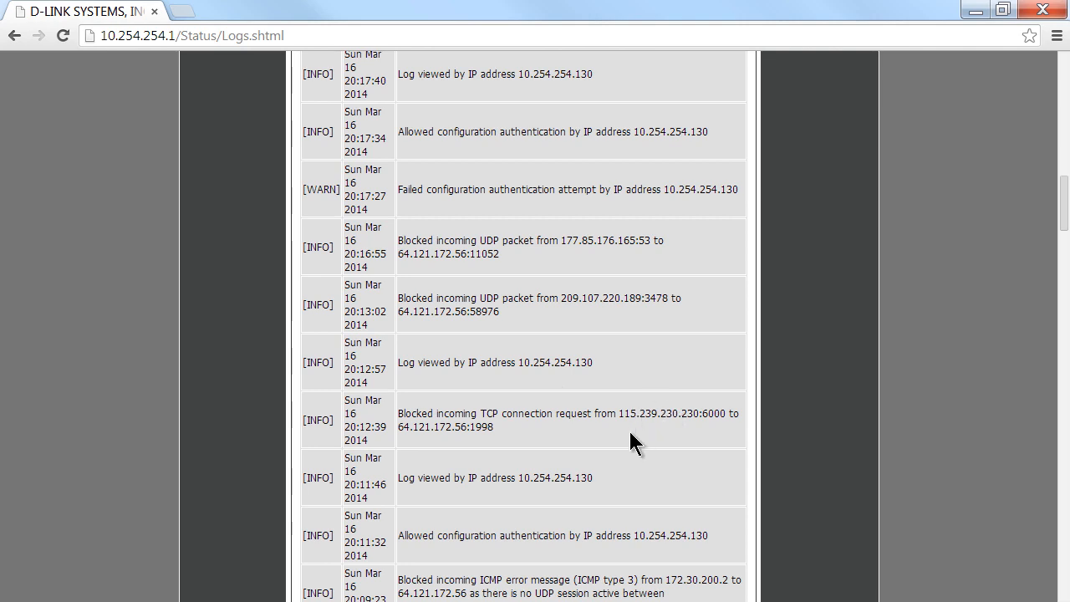
mouse_move(658, 295)
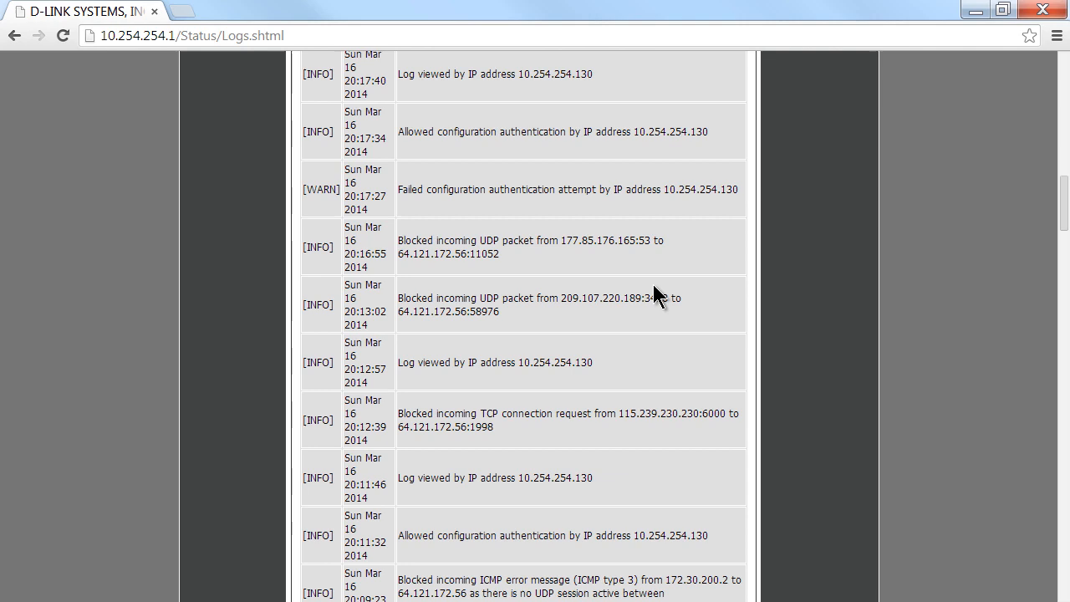
mouse_move(651, 268)
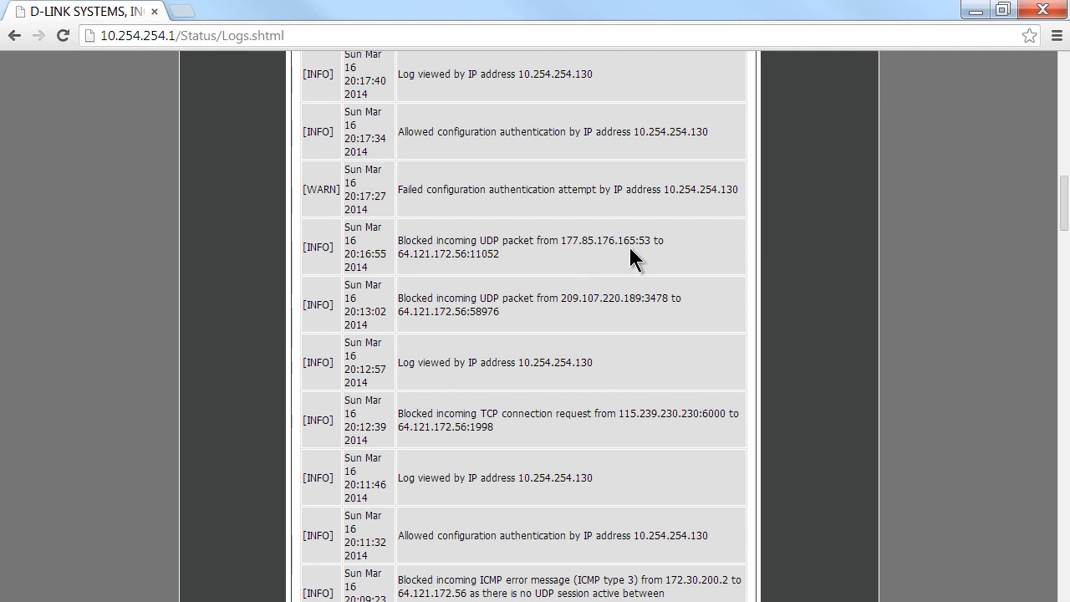
mouse_move(651, 259)
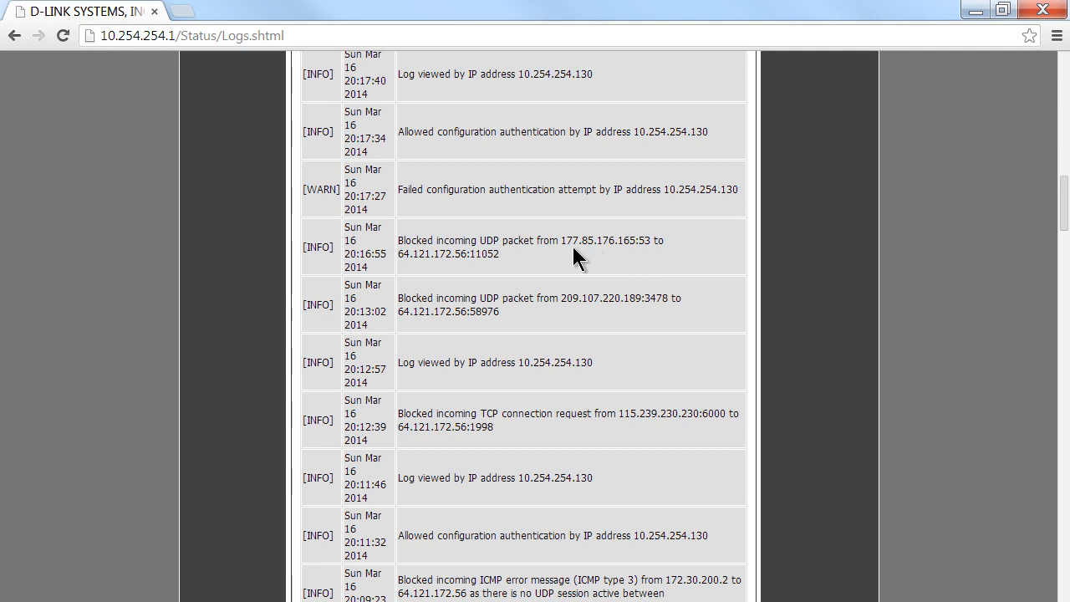
mouse_move(559, 265)
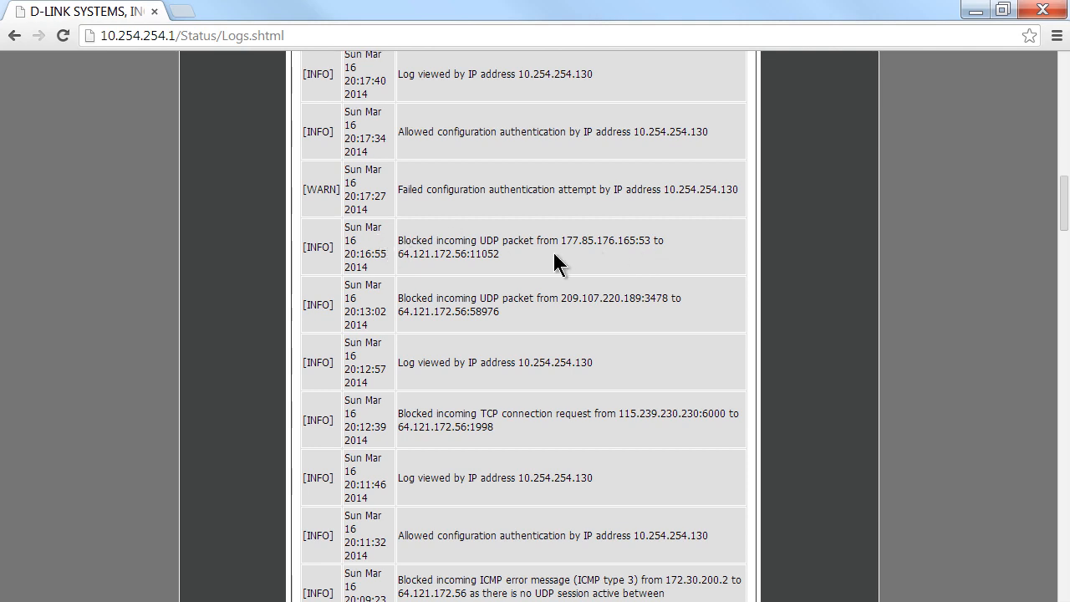
mouse_move(411, 281)
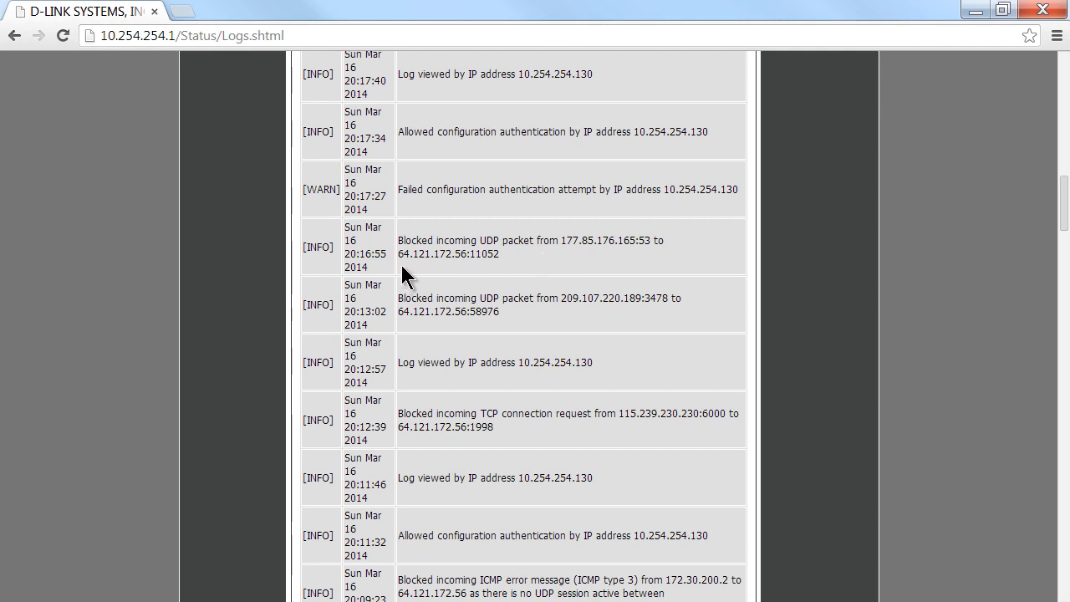
mouse_move(475, 276)
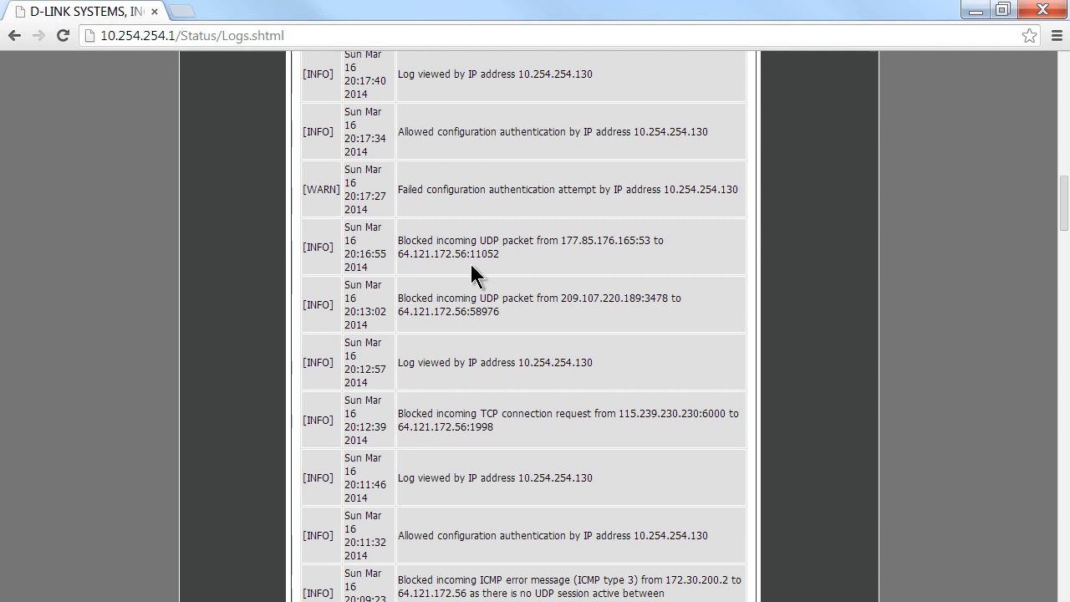
mouse_move(572, 288)
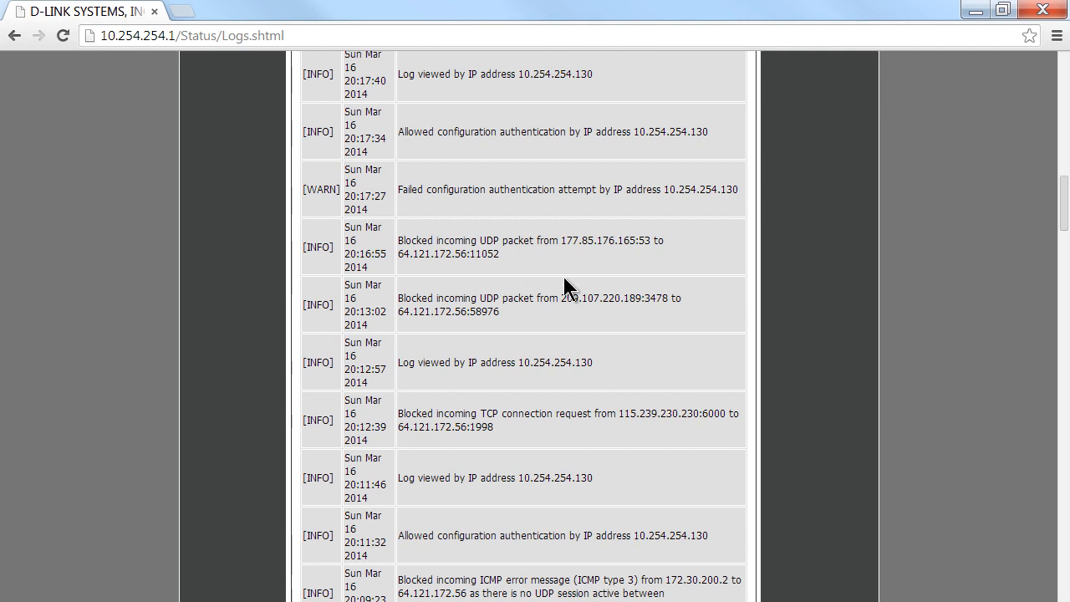
mouse_move(231, 375)
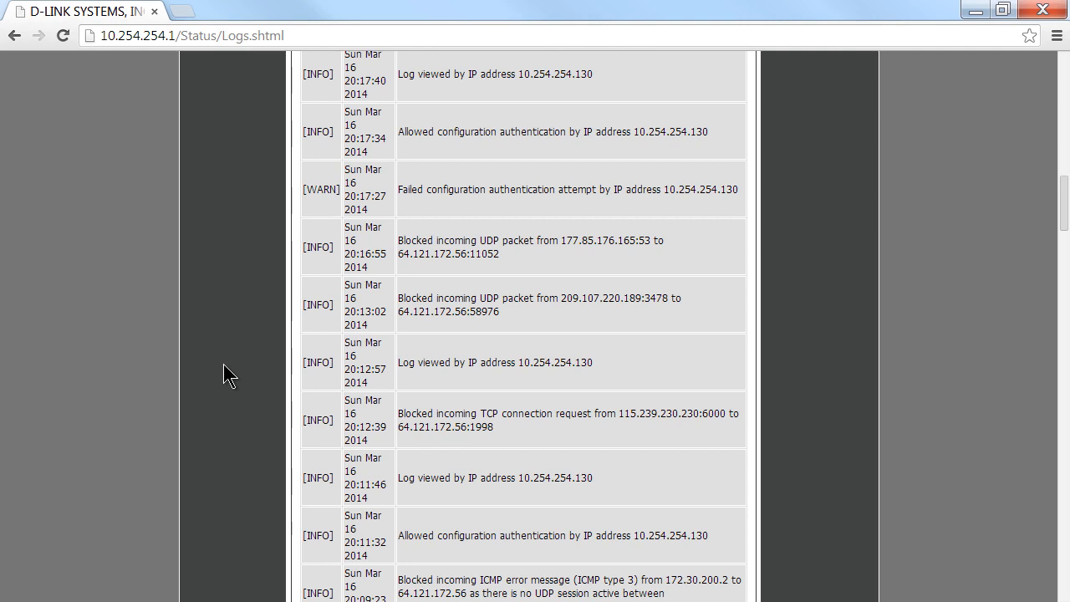
mouse_move(662, 259)
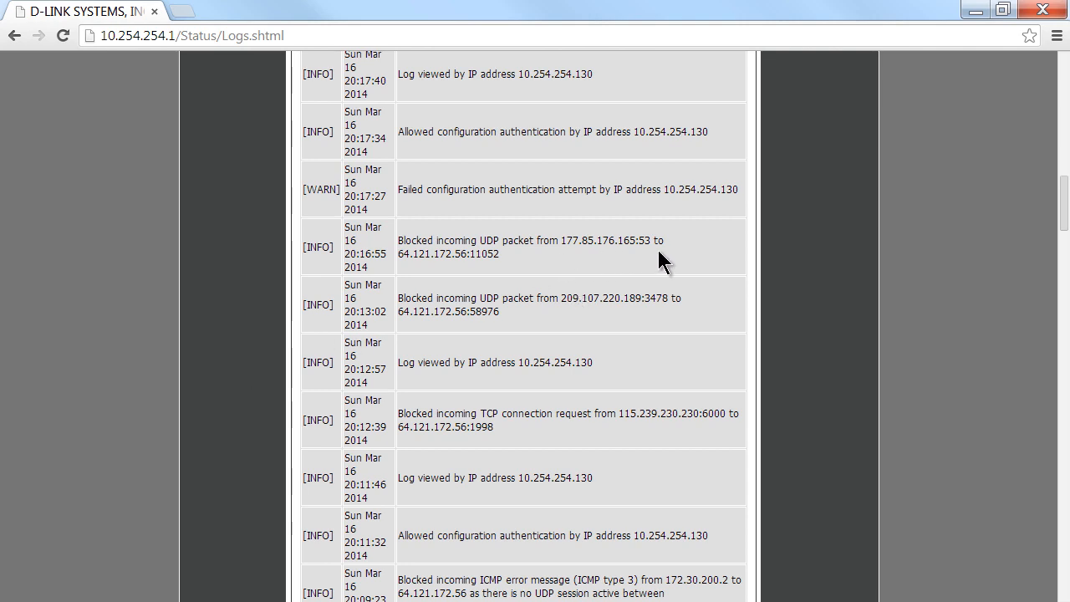
scroll(up, 3)
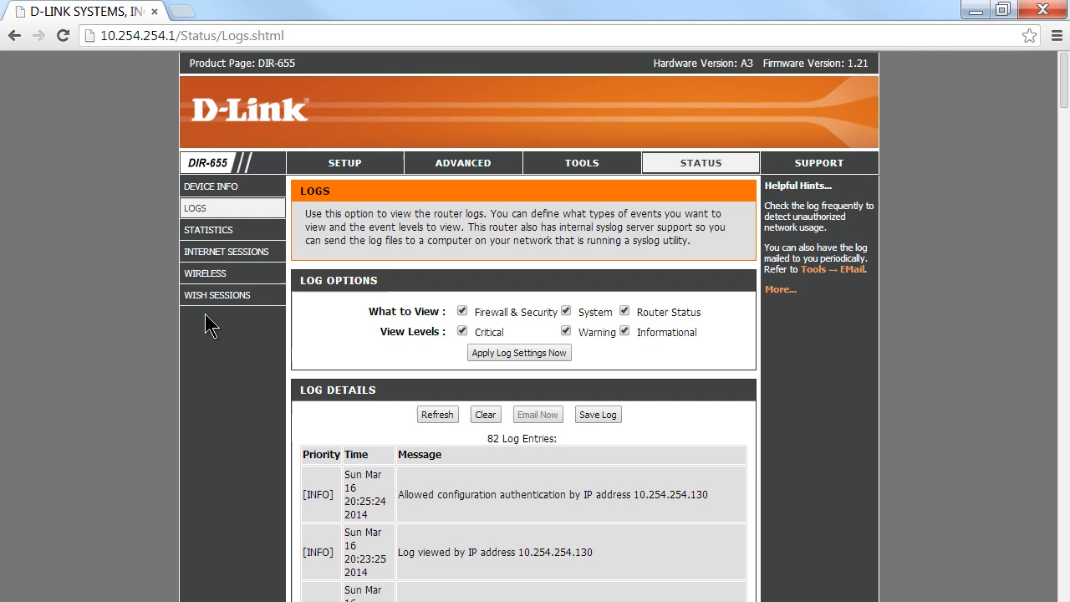
Review the 'Syslog server set' log entry, then head to the router's Tools section.
scroll(down, 3)
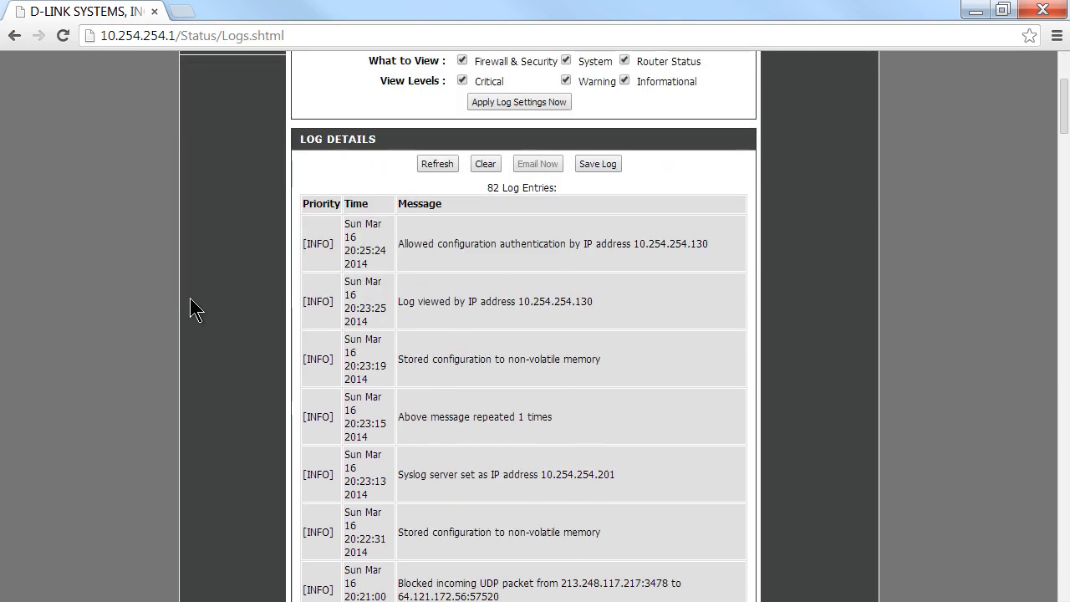
mouse_move(209, 311)
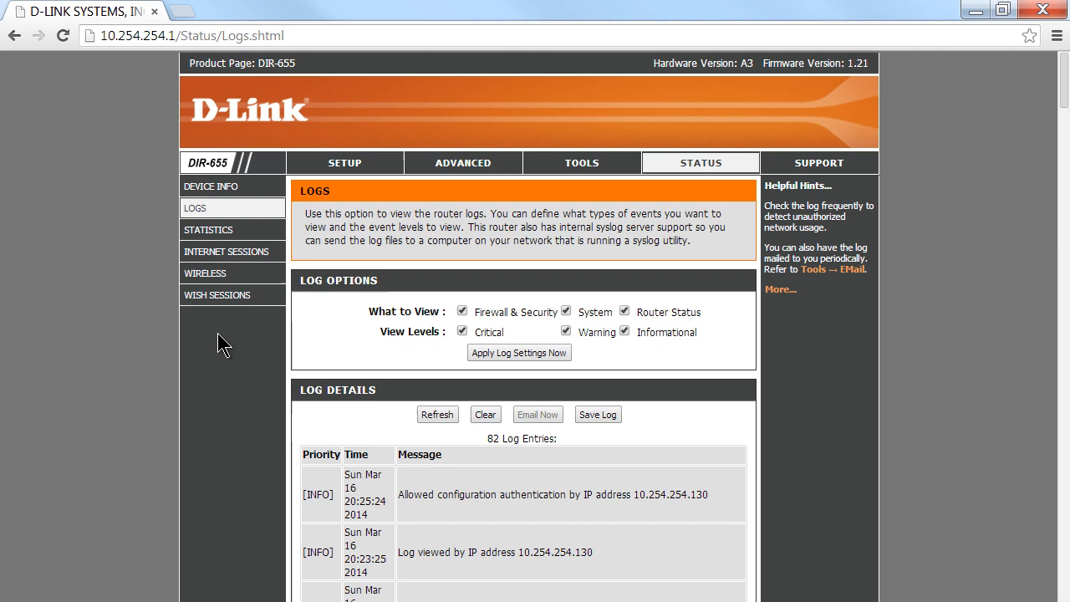
click(582, 162)
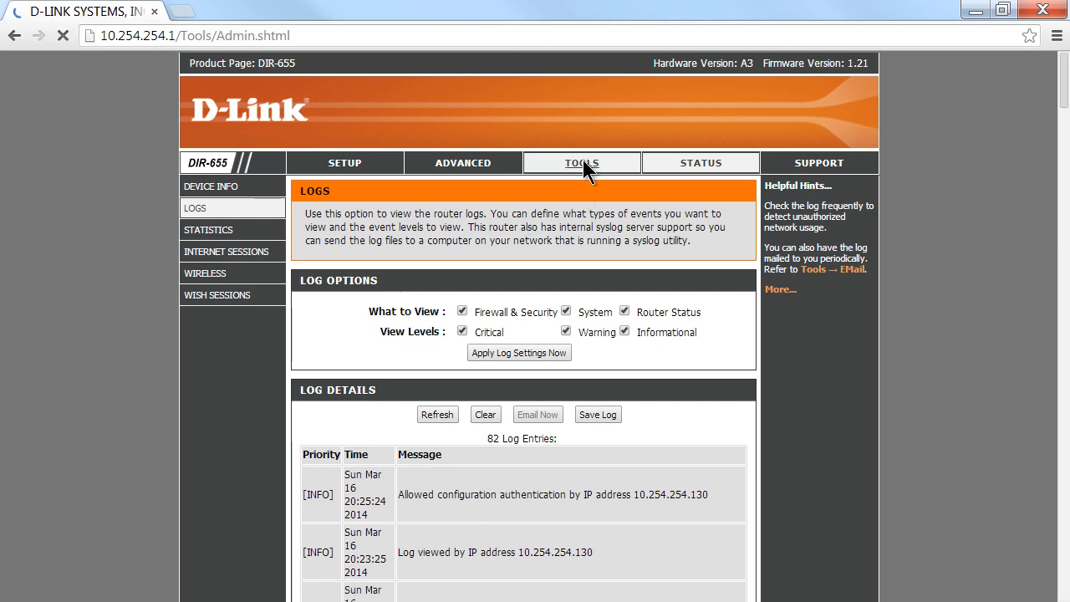
Enable logging to a syslog server at 10.254.254.130 in Tools > SysLog.
click(582, 162)
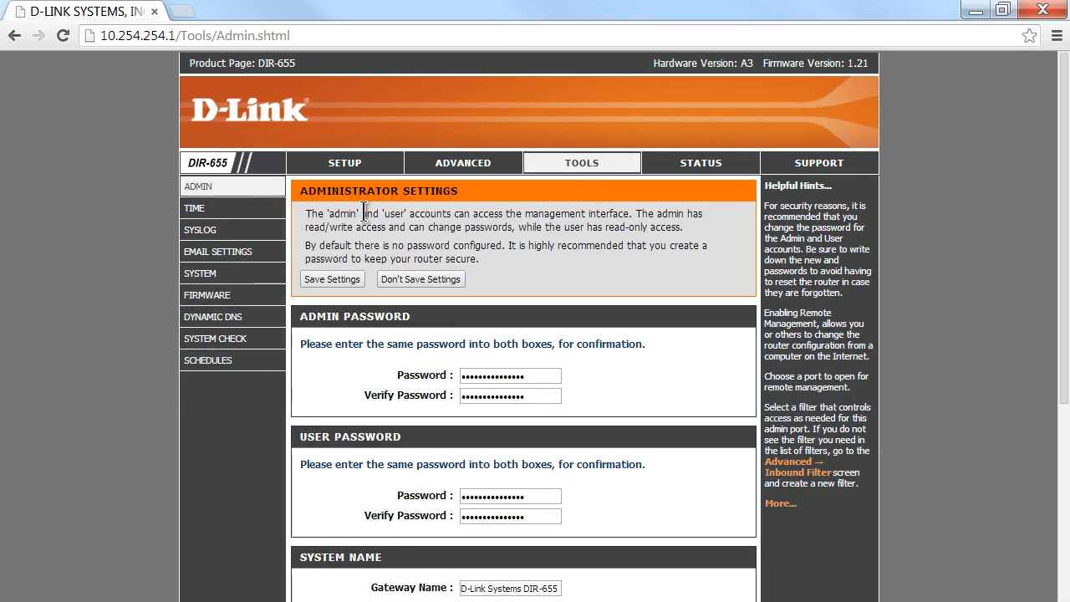
click(199, 229)
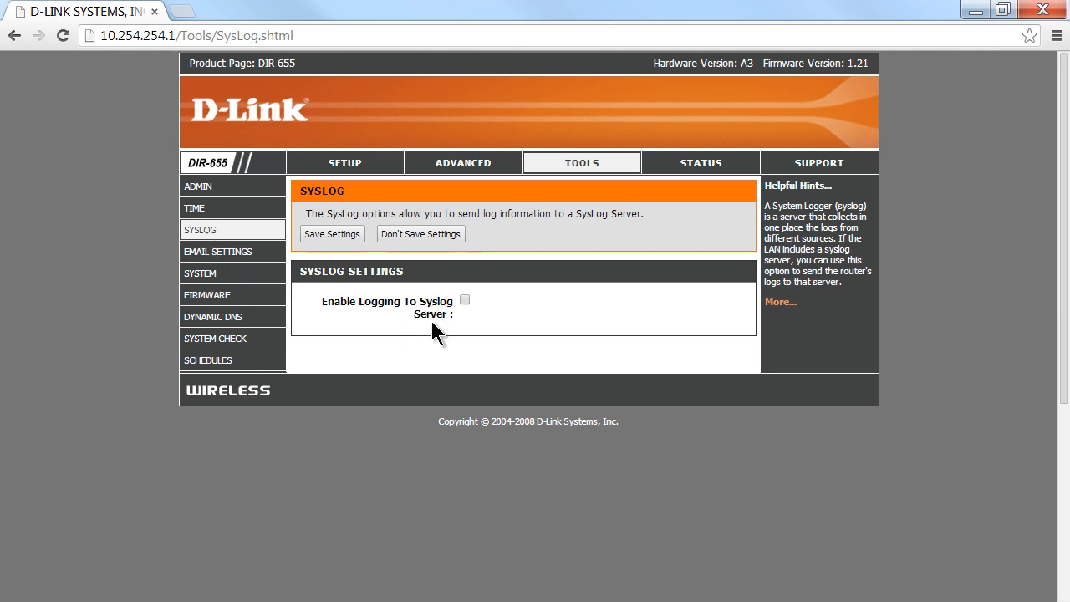
click(465, 299)
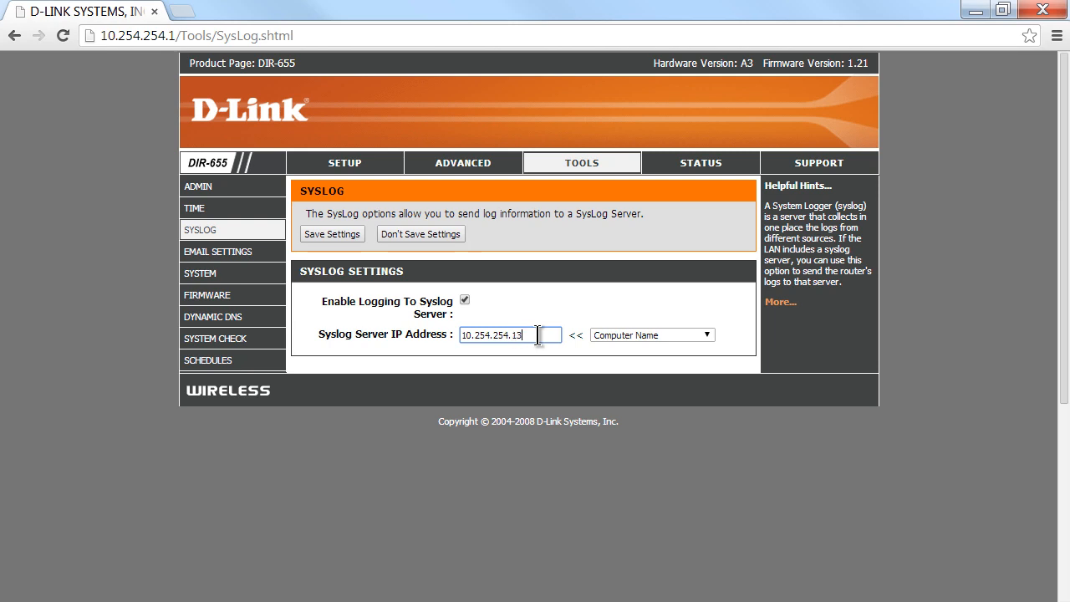
text(0)
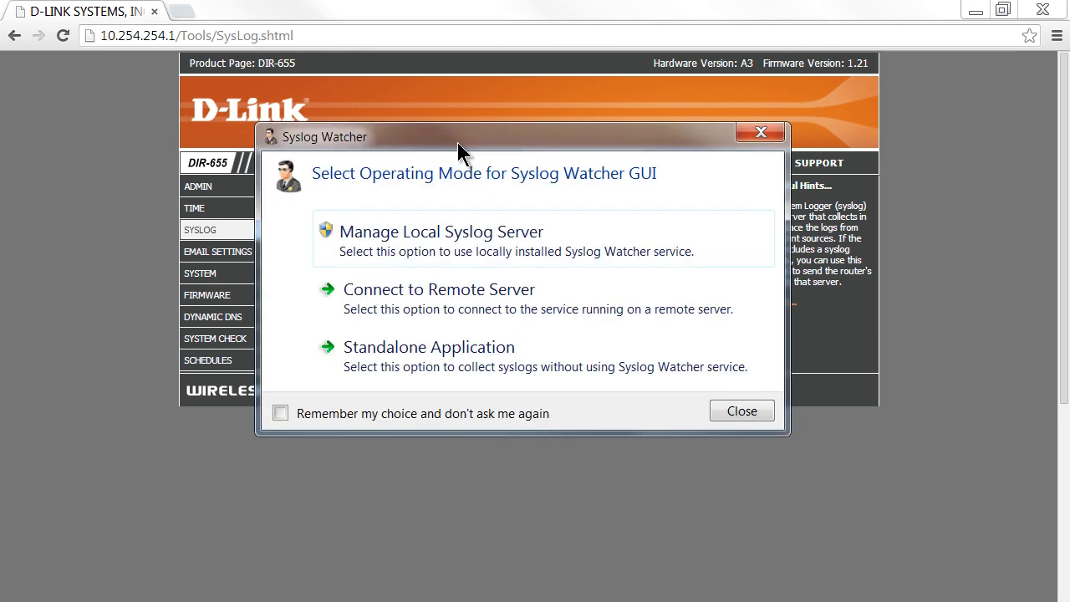
mouse_move(497, 500)
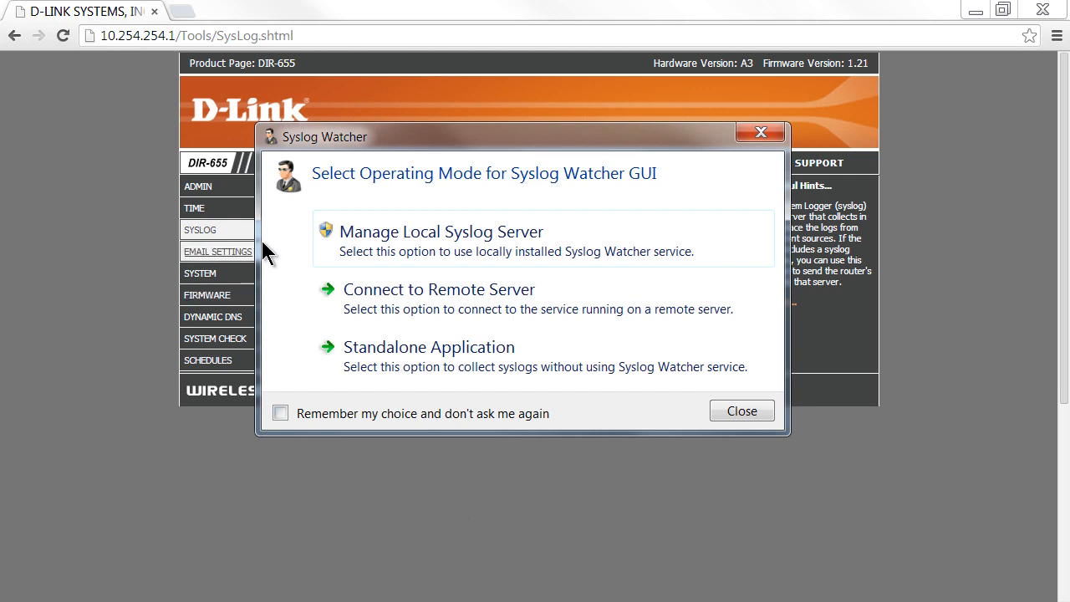
mouse_move(281, 247)
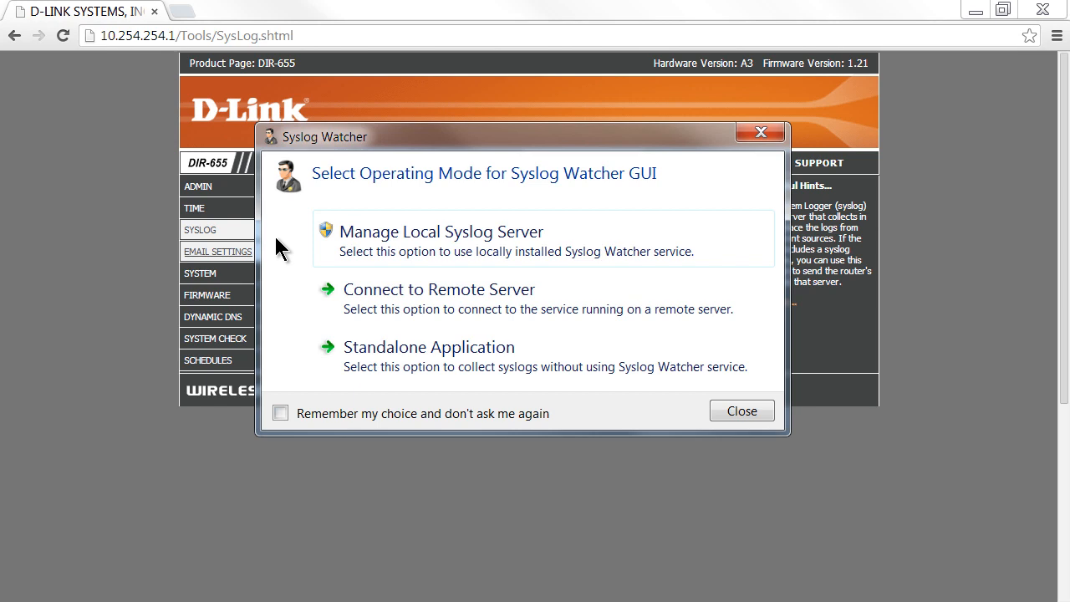
mouse_move(293, 309)
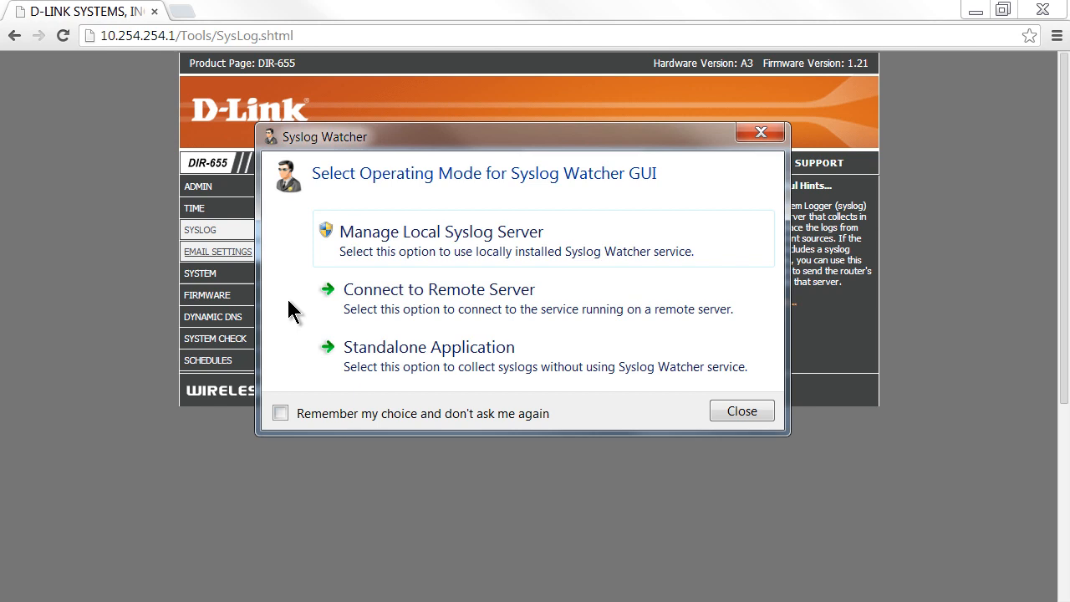
mouse_move(485, 314)
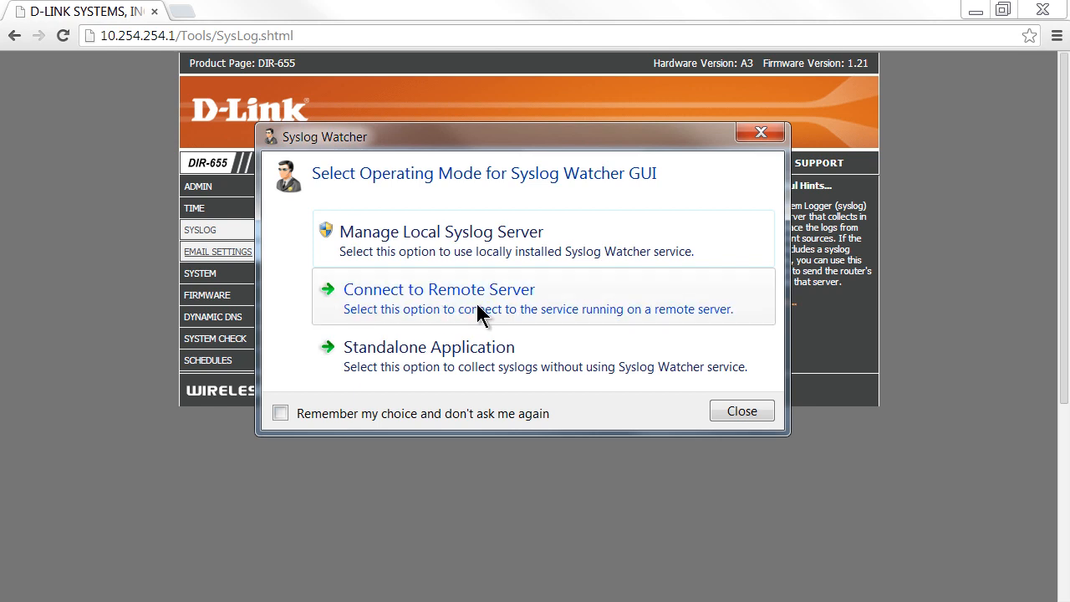
mouse_move(512, 326)
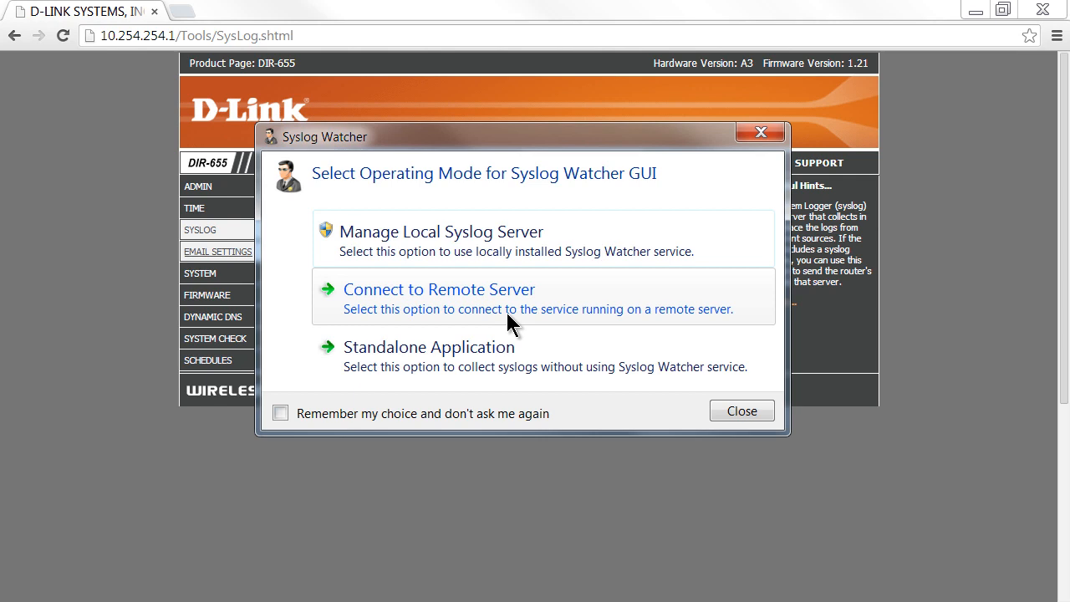
mouse_move(292, 254)
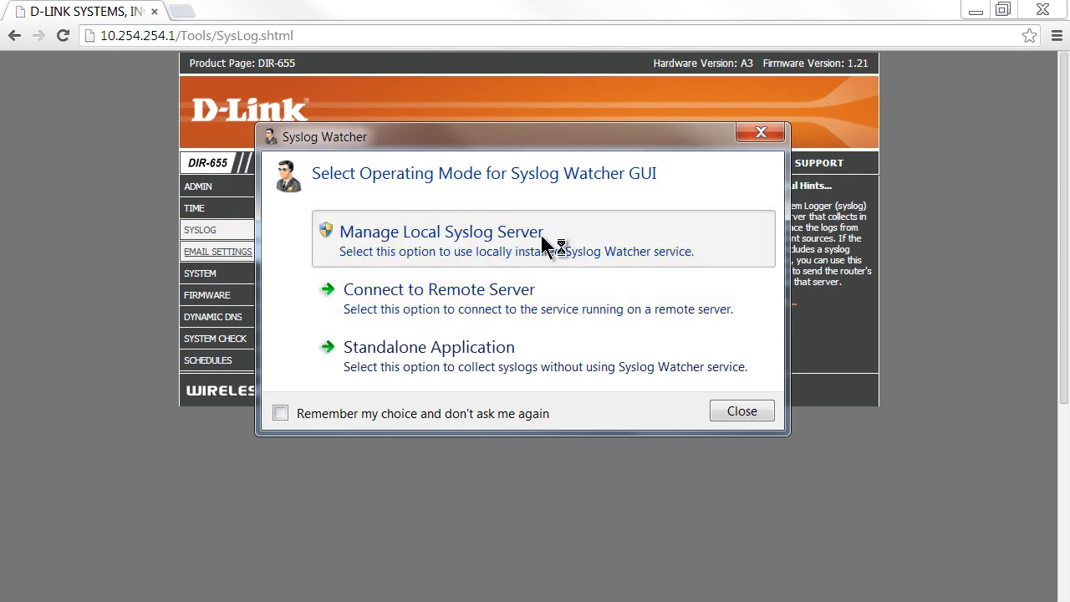
Choose Manage Local Syslog Server as Syslog Watcher's operating mode.
click(442, 231)
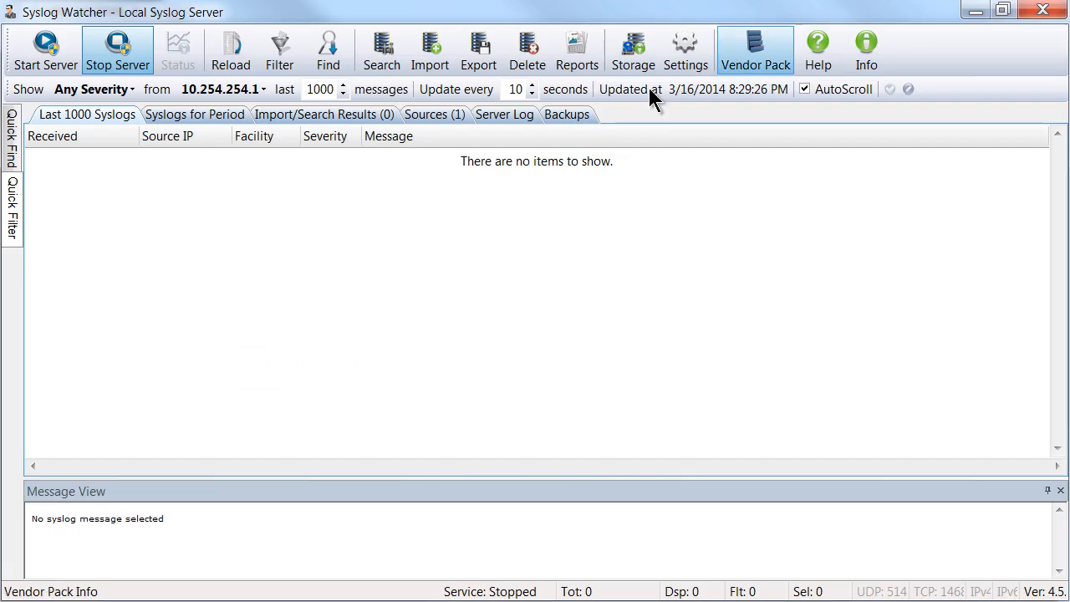
mouse_move(276, 326)
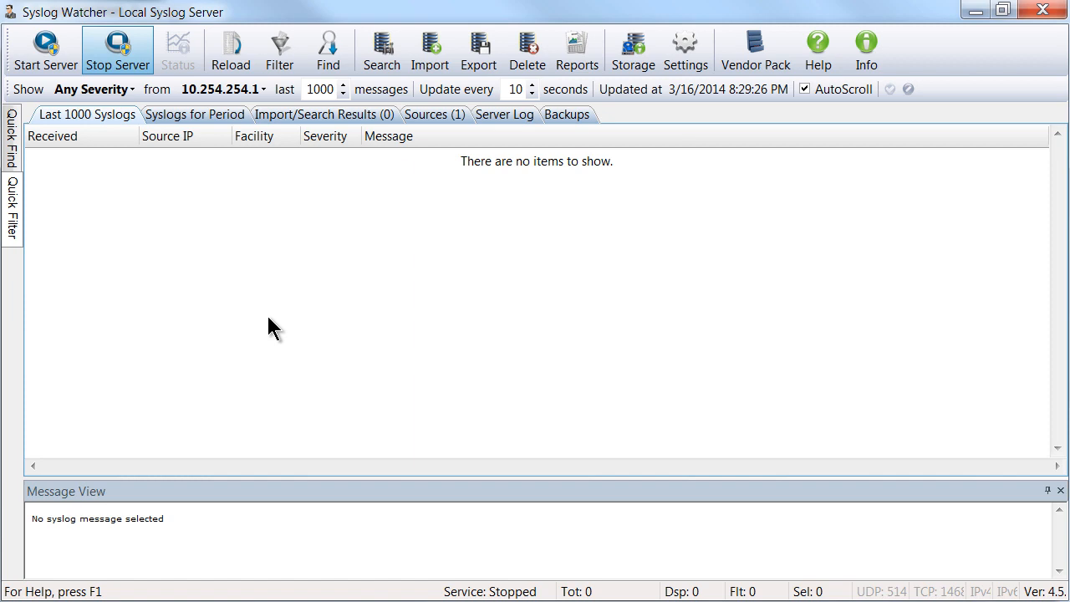
mouse_move(175, 110)
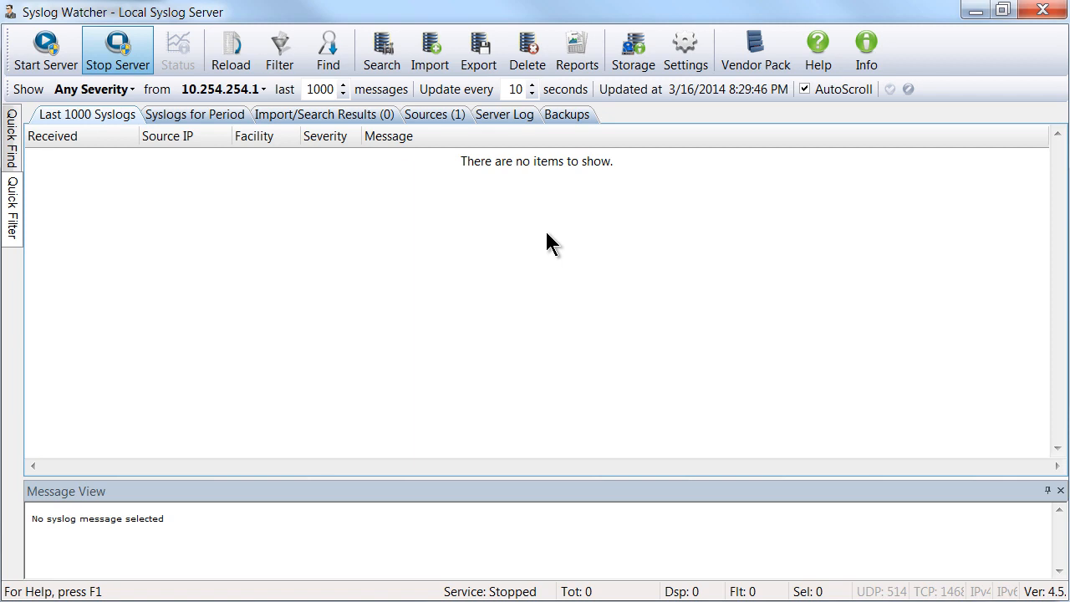
mouse_move(422, 298)
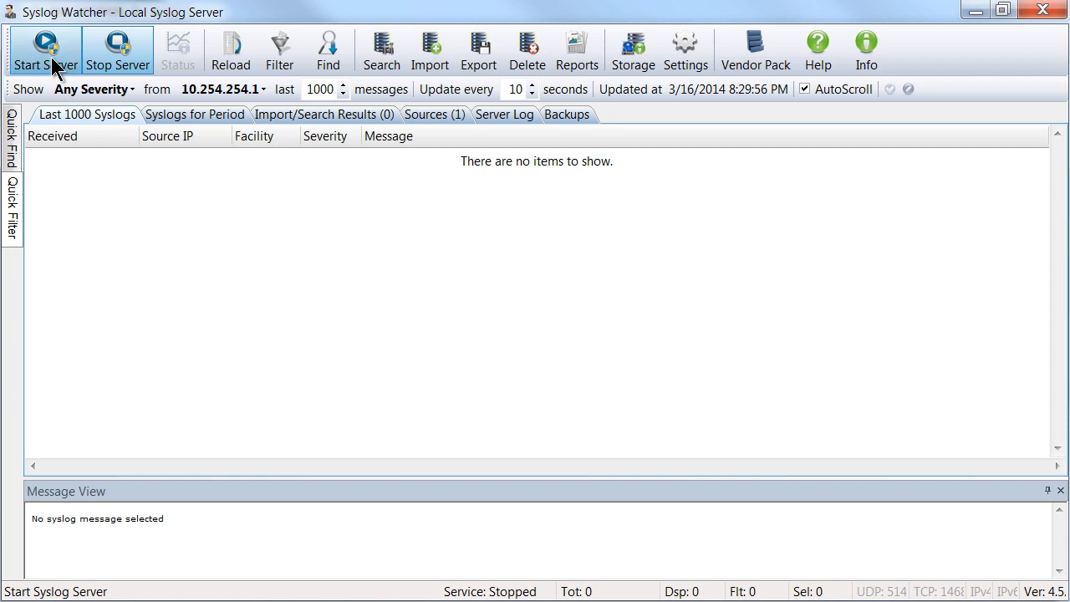
Start the local syslog server service so the status shows Service: Started.
click(44, 49)
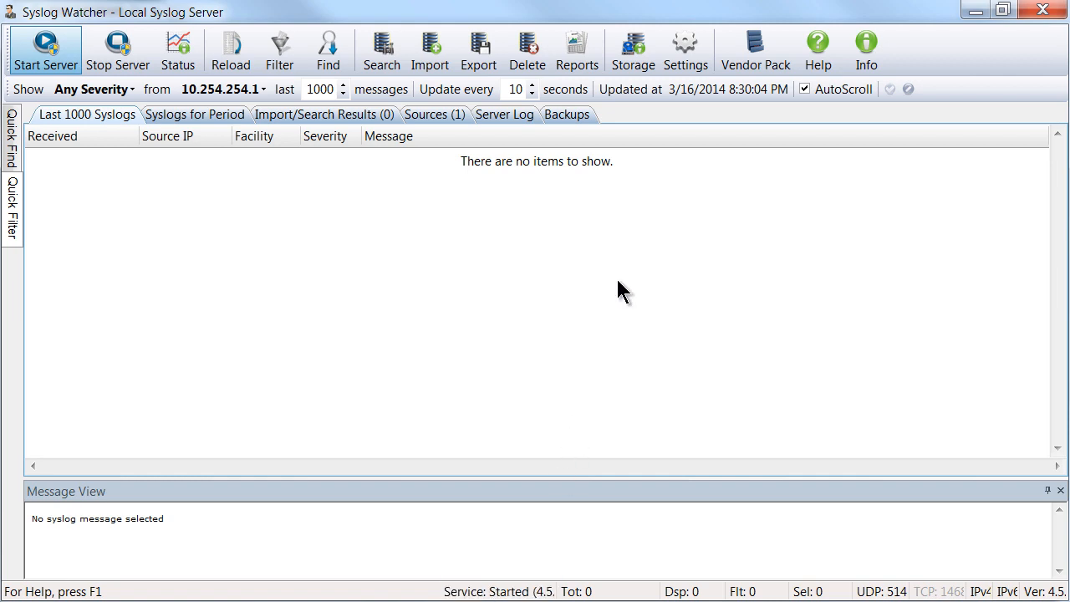
mouse_move(656, 257)
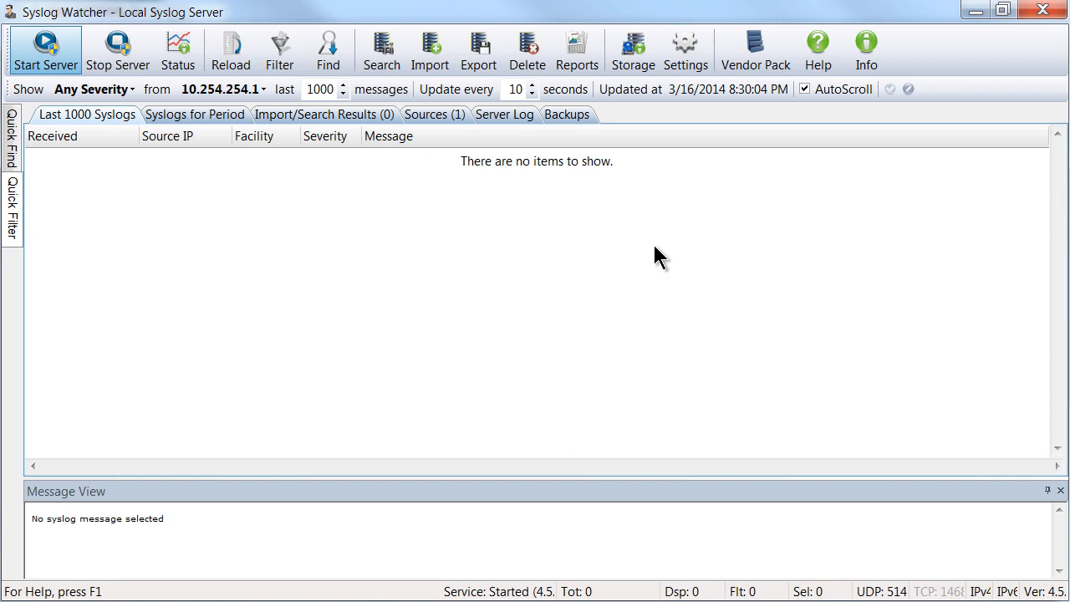
Verify Network Interfaces settings bind to IPv4/IPv6 and receive syslogs over UDP port 514.
click(686, 50)
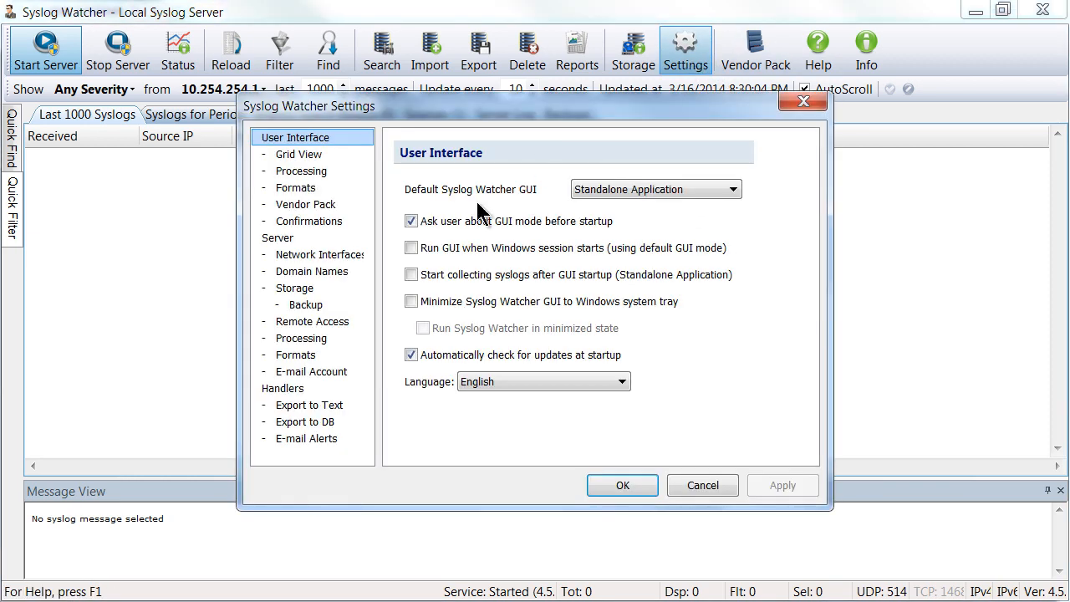
click(317, 254)
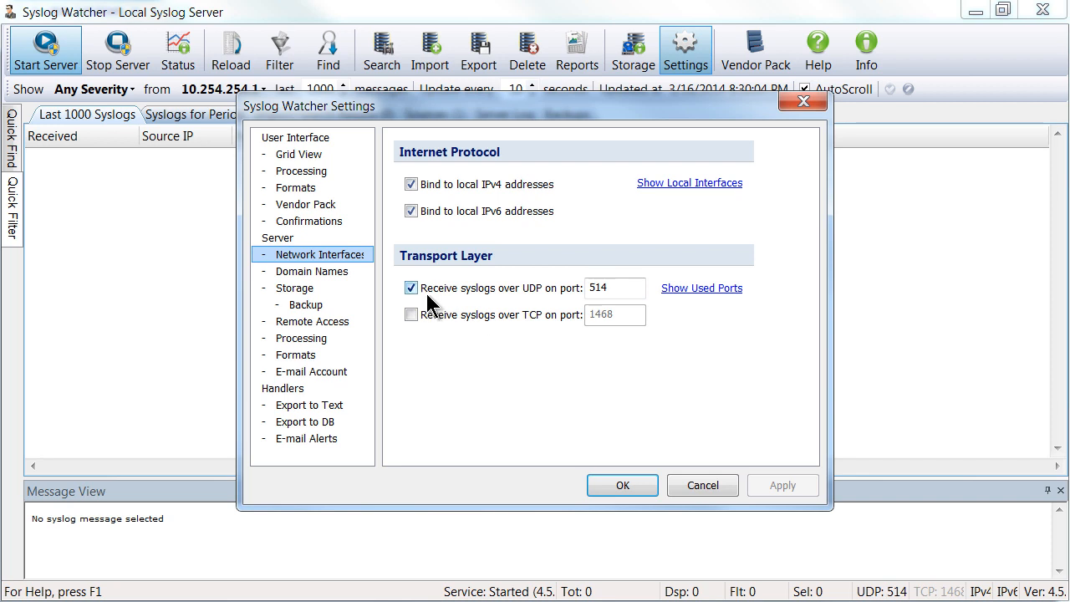
mouse_move(501, 375)
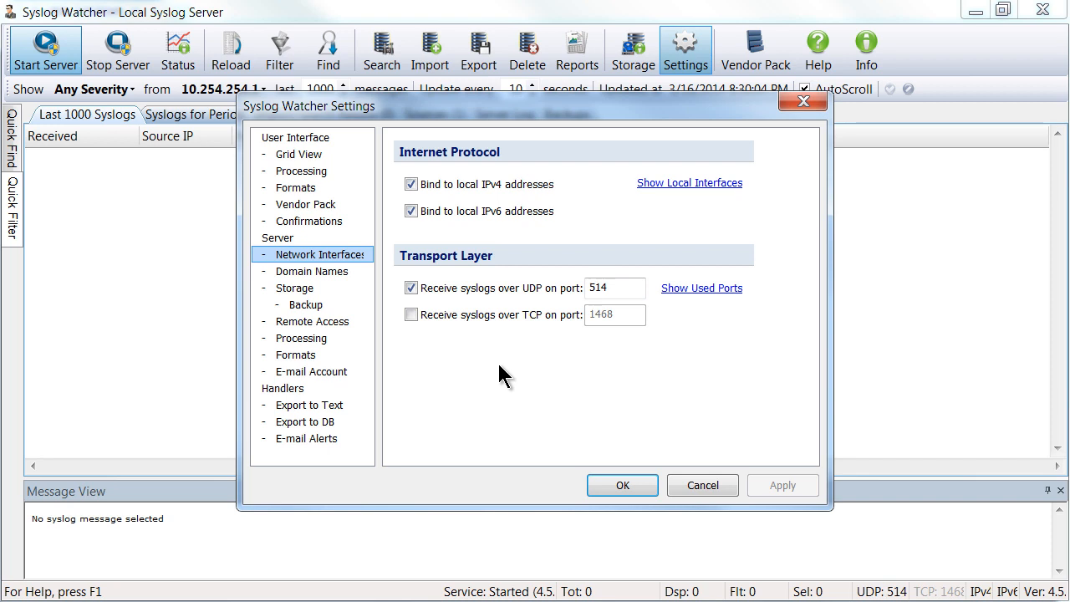
click(616, 287)
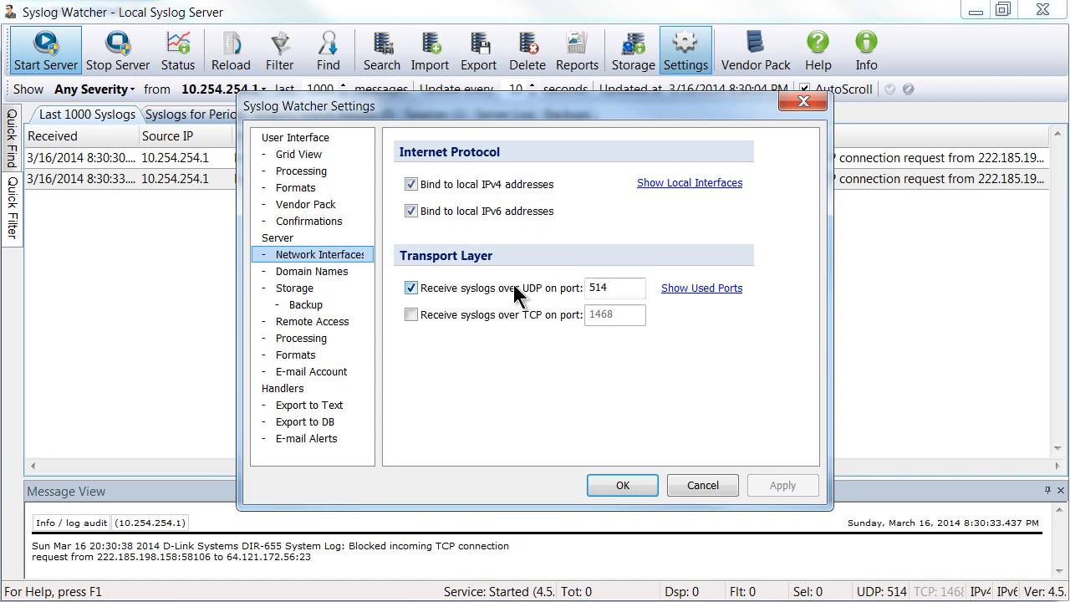
mouse_move(552, 307)
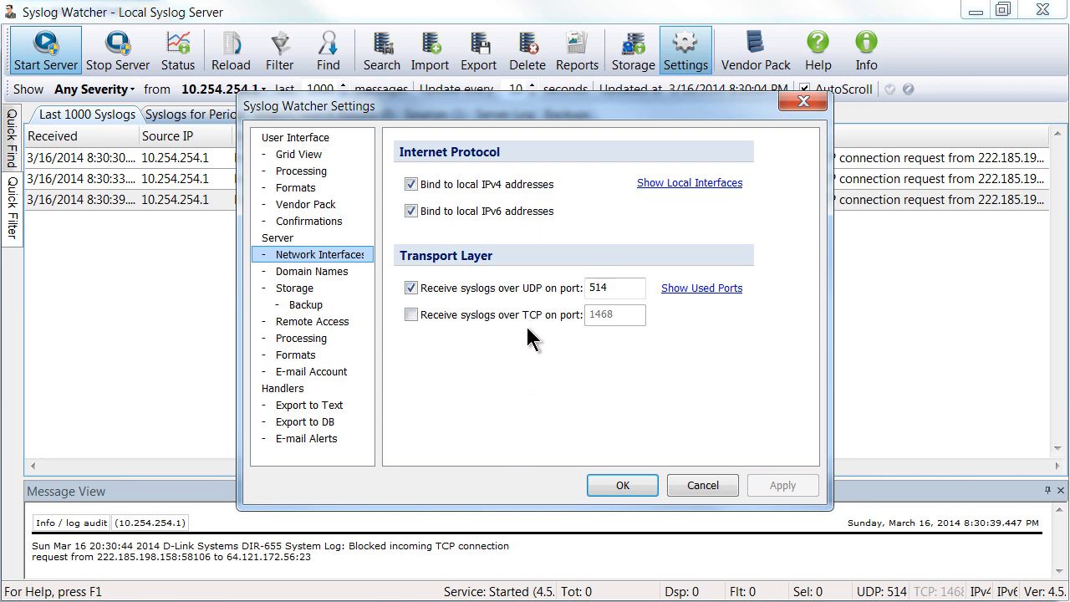
mouse_move(554, 381)
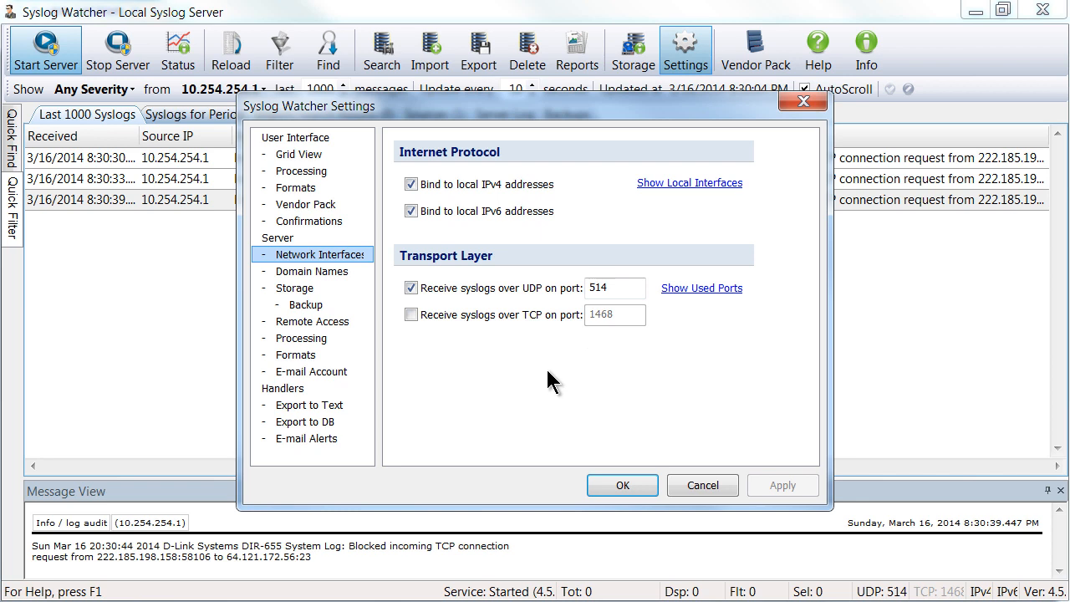
mouse_move(538, 383)
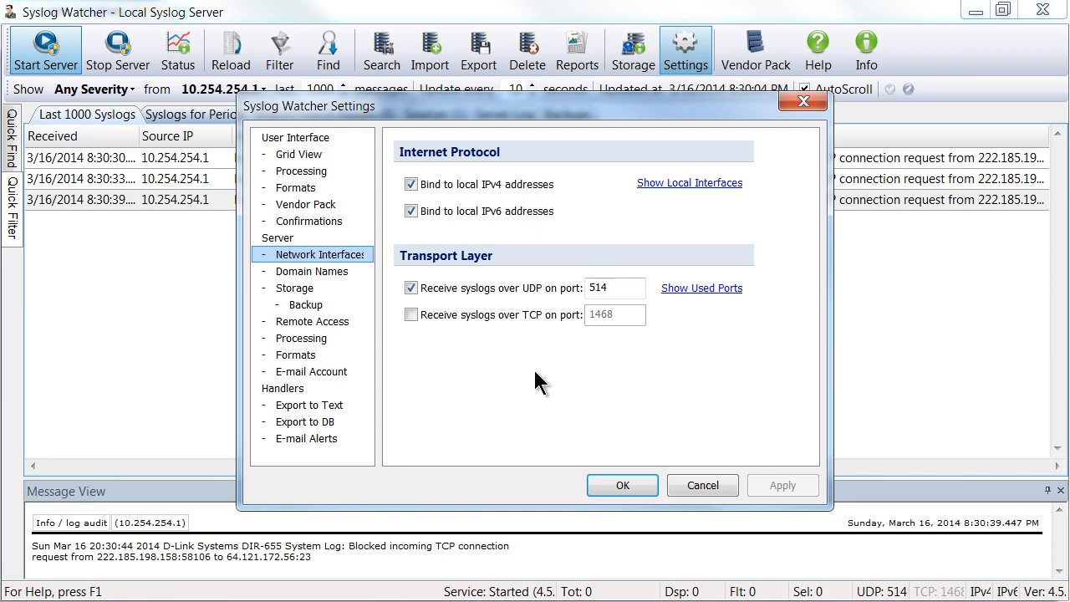
mouse_move(535, 376)
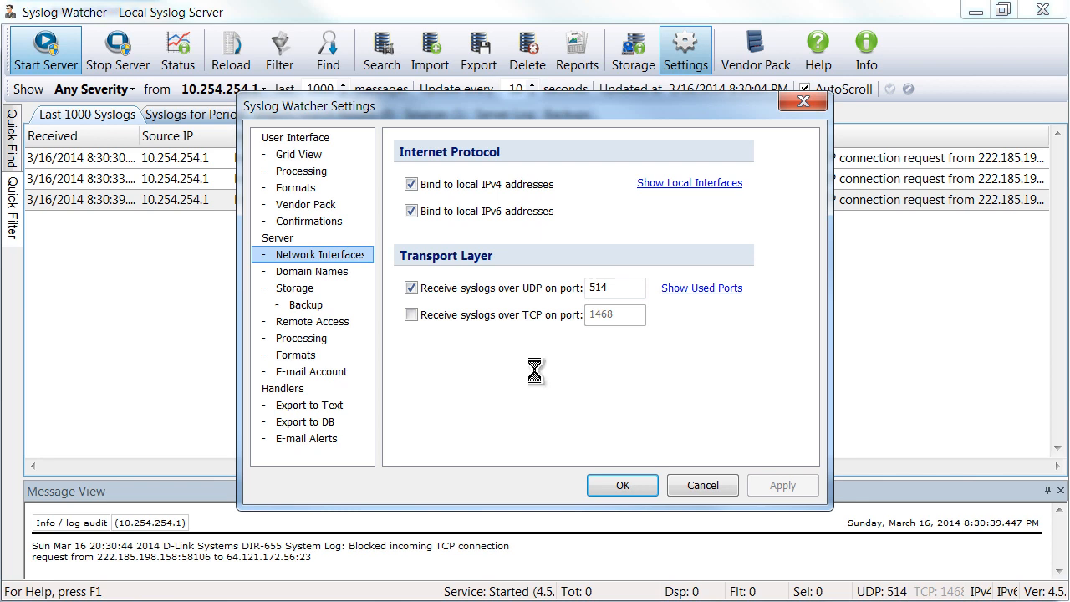
mouse_move(538, 383)
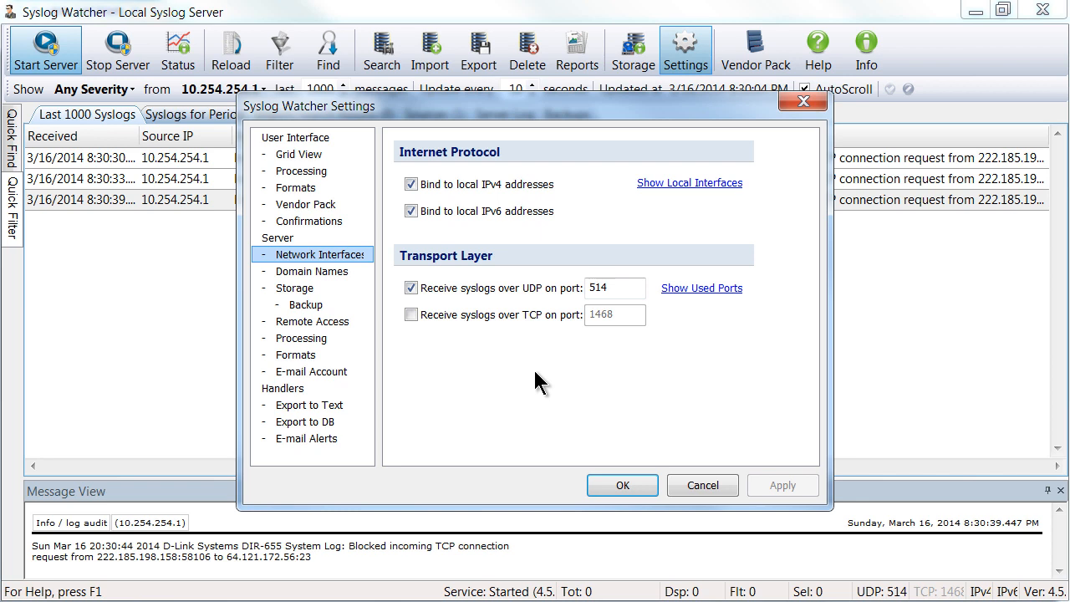
mouse_move(585, 536)
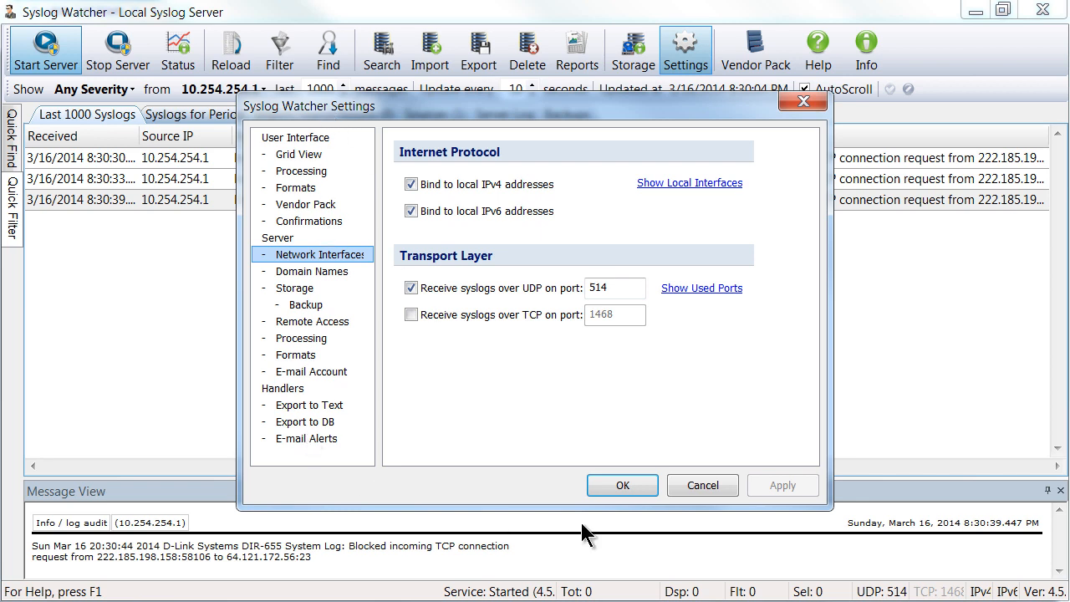
mouse_move(703, 485)
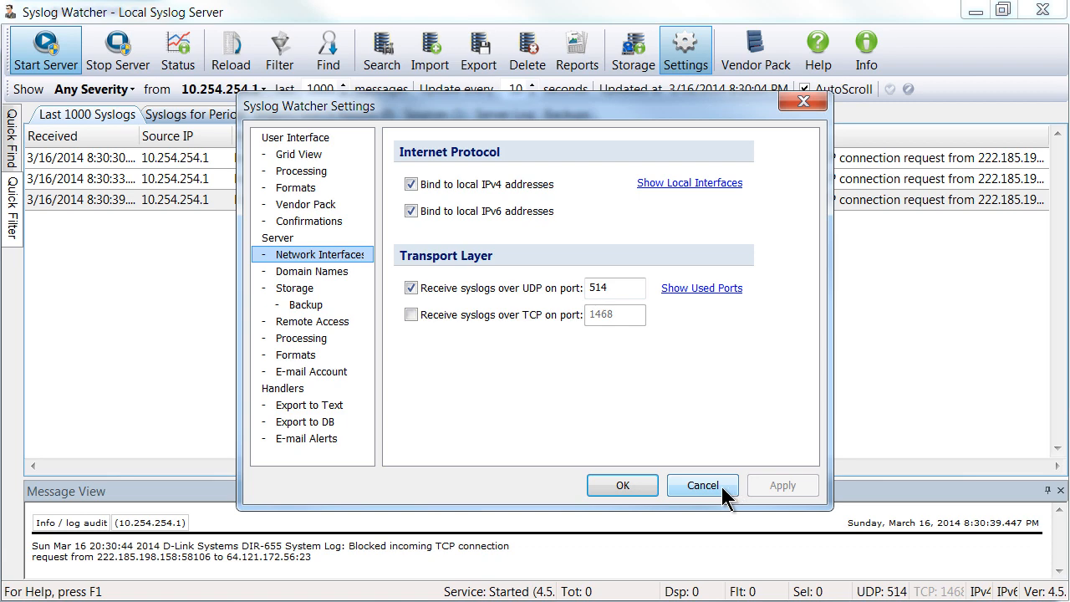
Cancel the Settings dialog, returning to the three blocked-connection messages from the router.
click(703, 485)
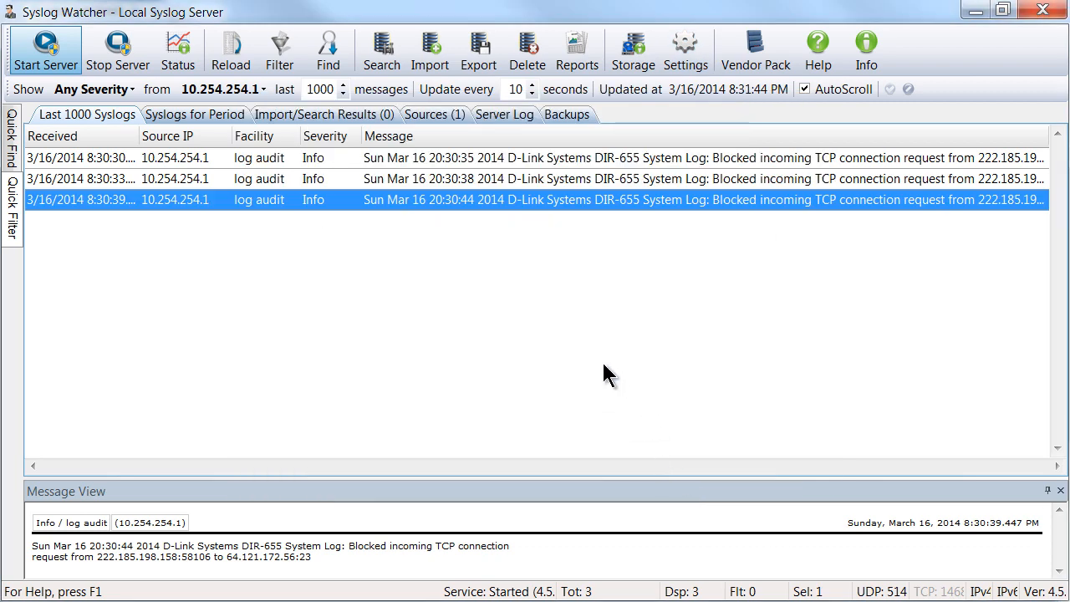
mouse_move(602, 392)
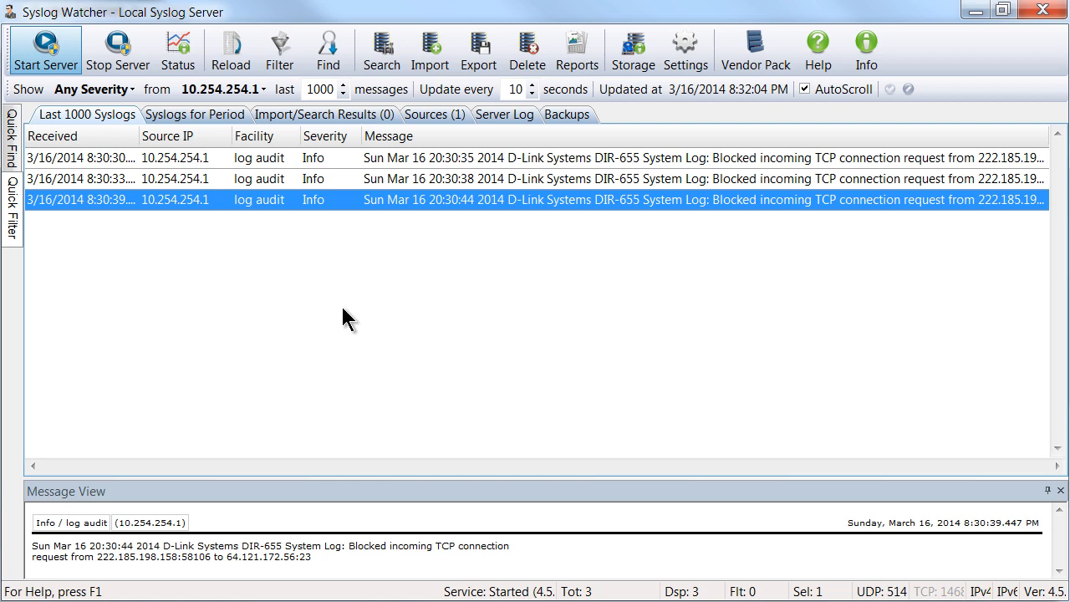
mouse_move(786, 224)
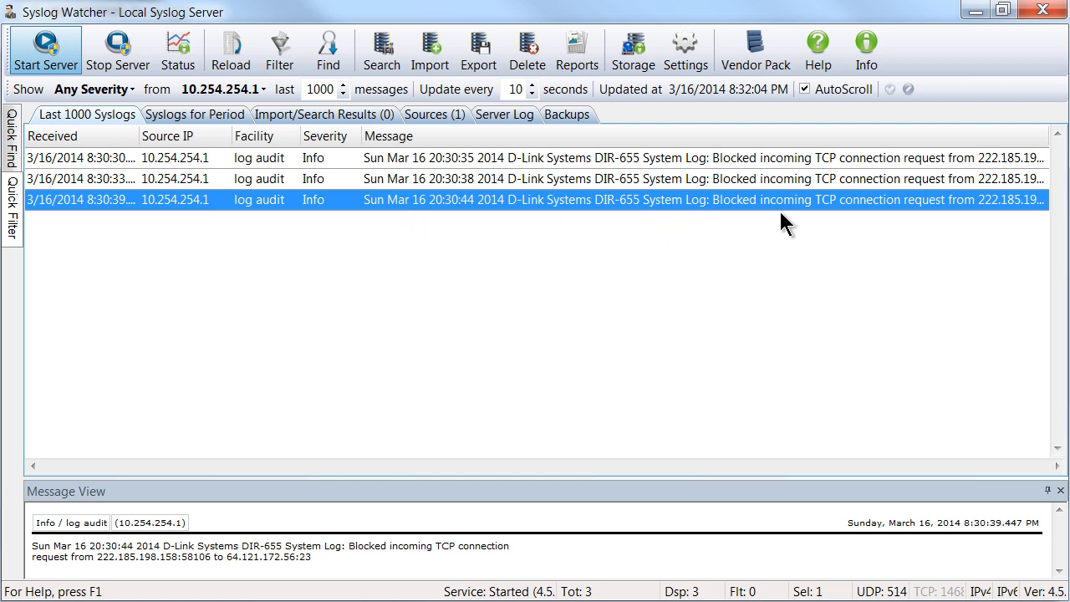
mouse_move(314, 144)
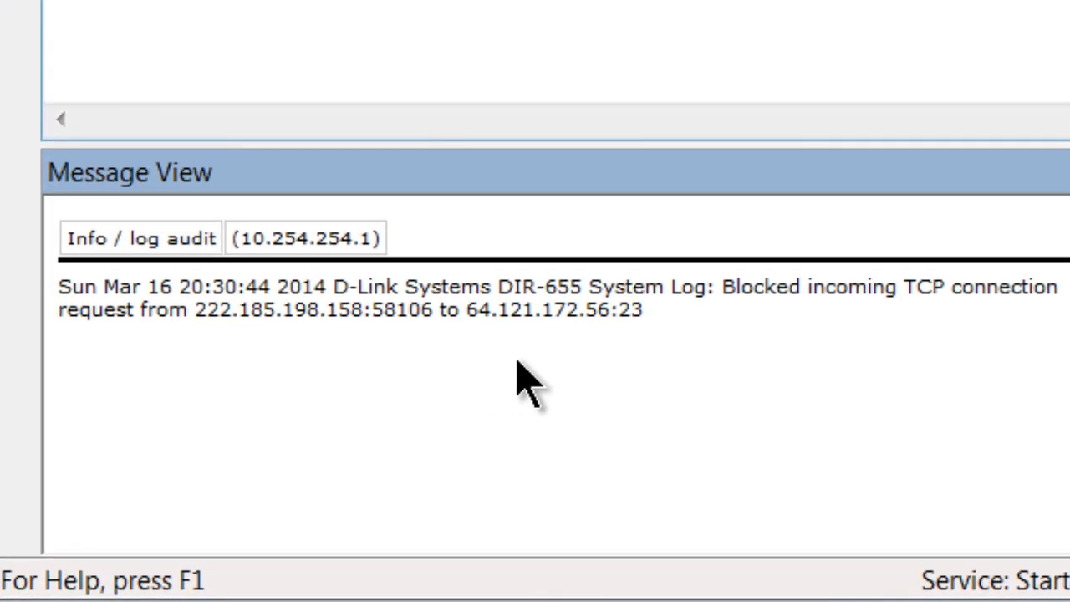
mouse_move(188, 365)
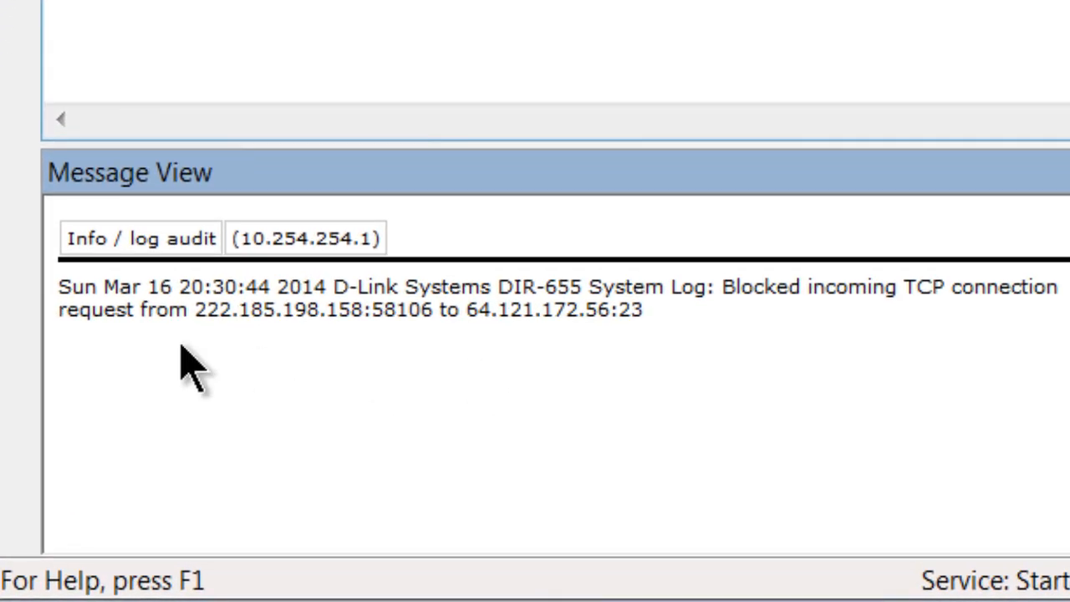
mouse_move(221, 342)
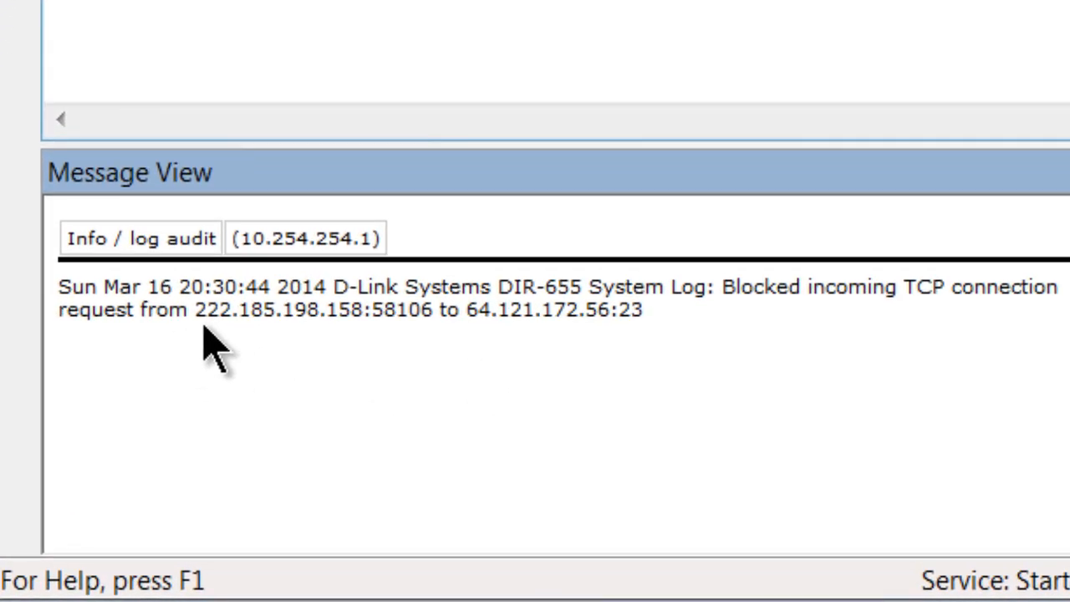
mouse_move(343, 351)
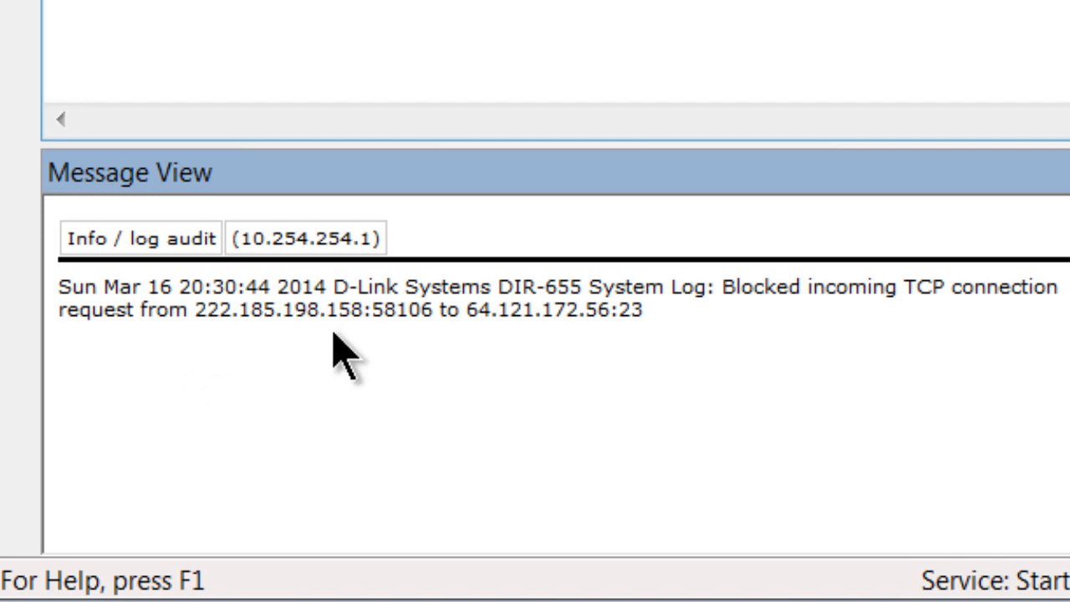
mouse_move(398, 346)
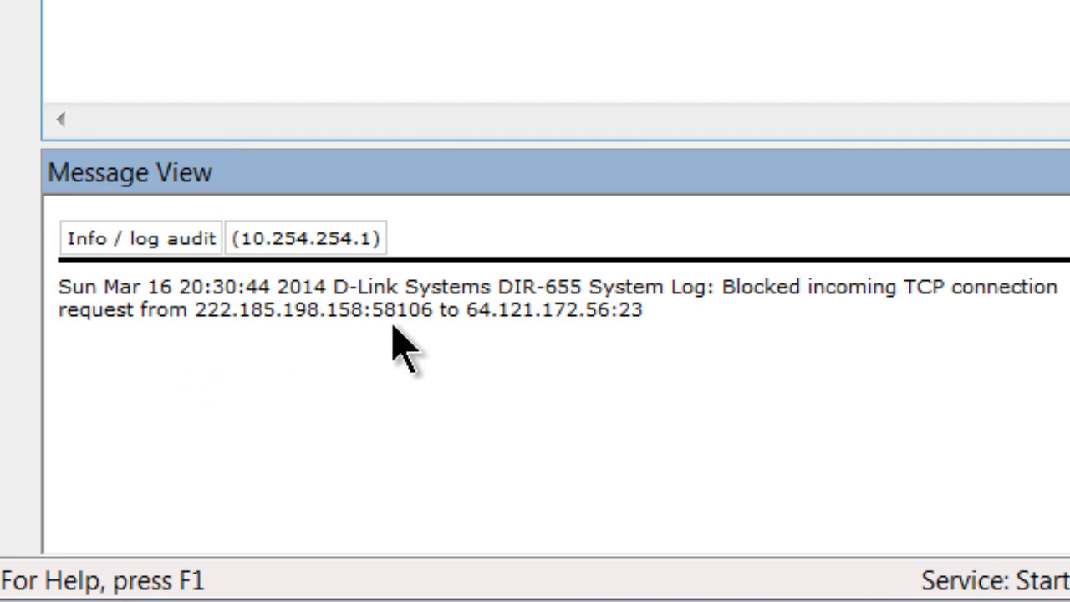
mouse_move(451, 346)
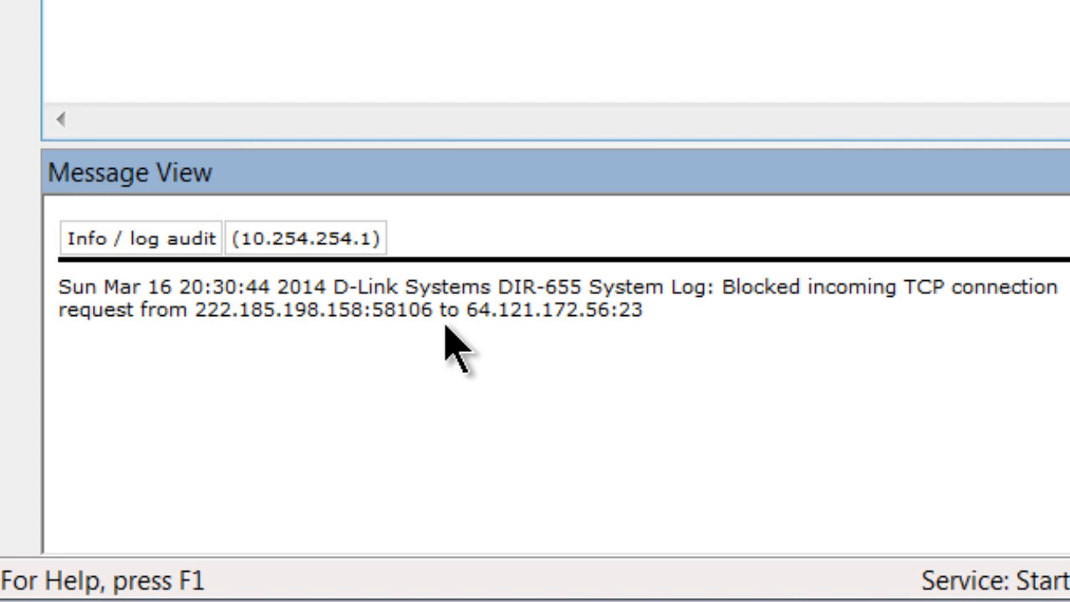
mouse_move(577, 351)
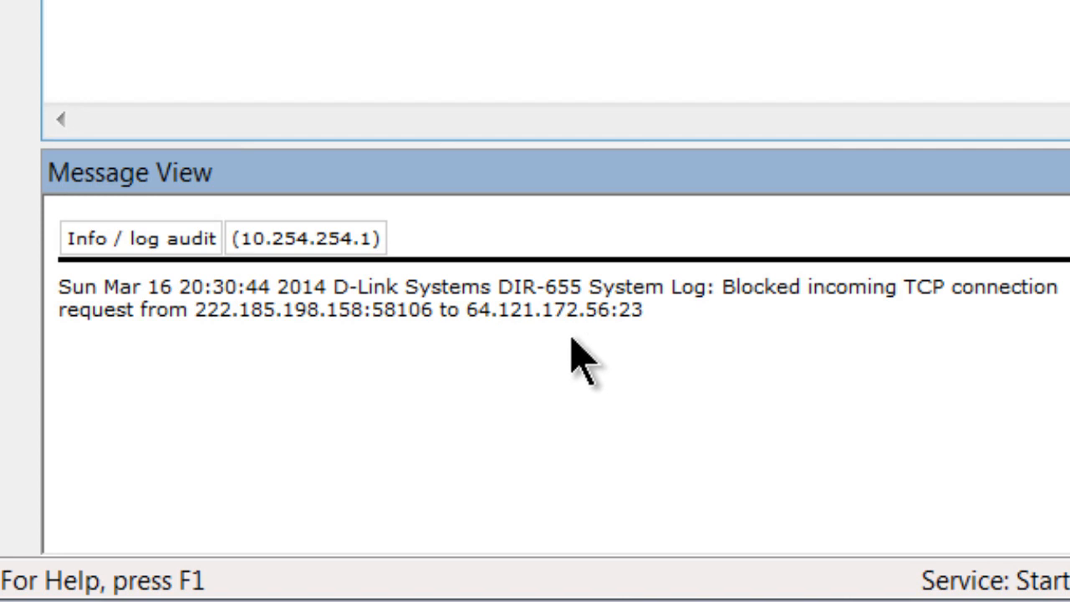
mouse_move(622, 351)
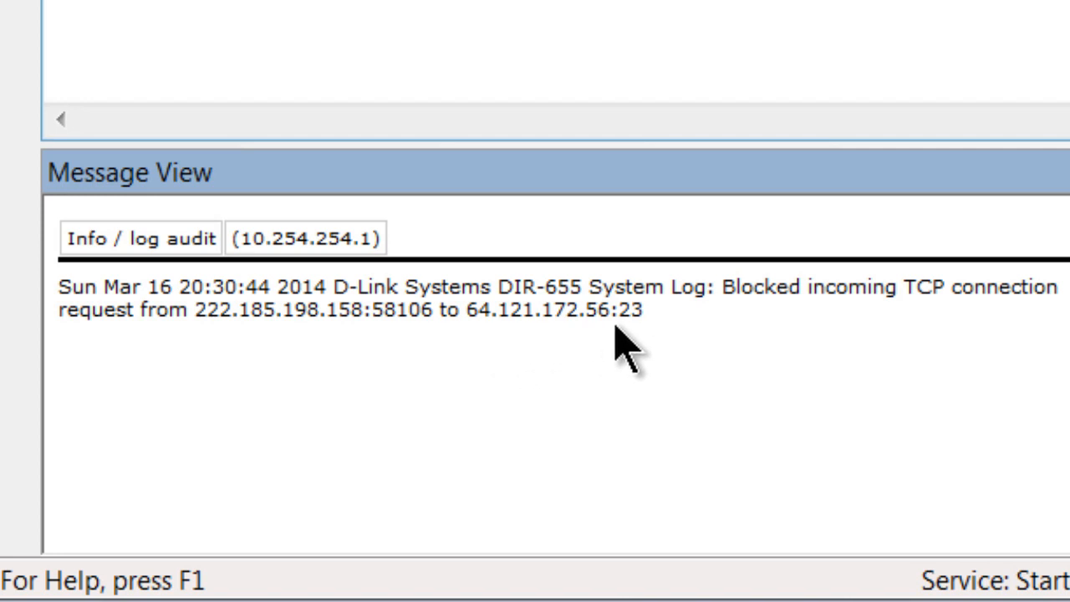
mouse_move(666, 351)
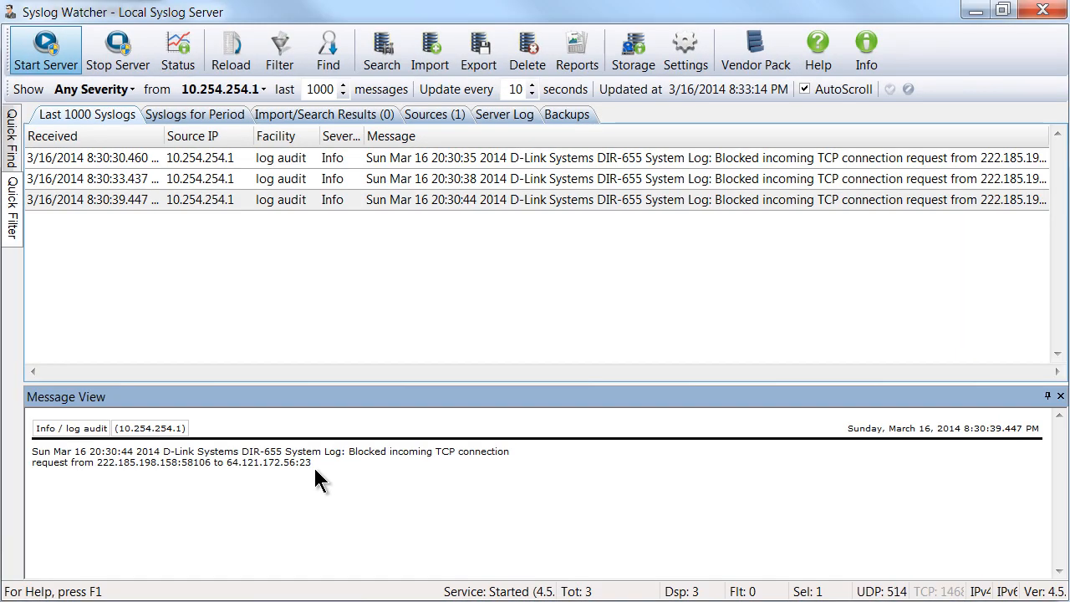
mouse_move(441, 238)
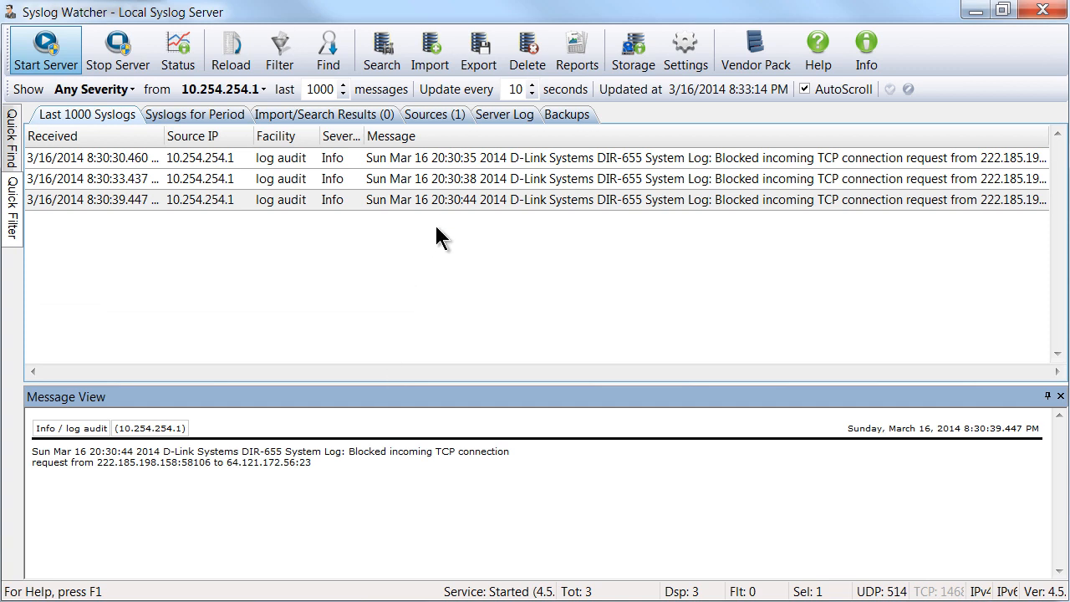
mouse_move(443, 216)
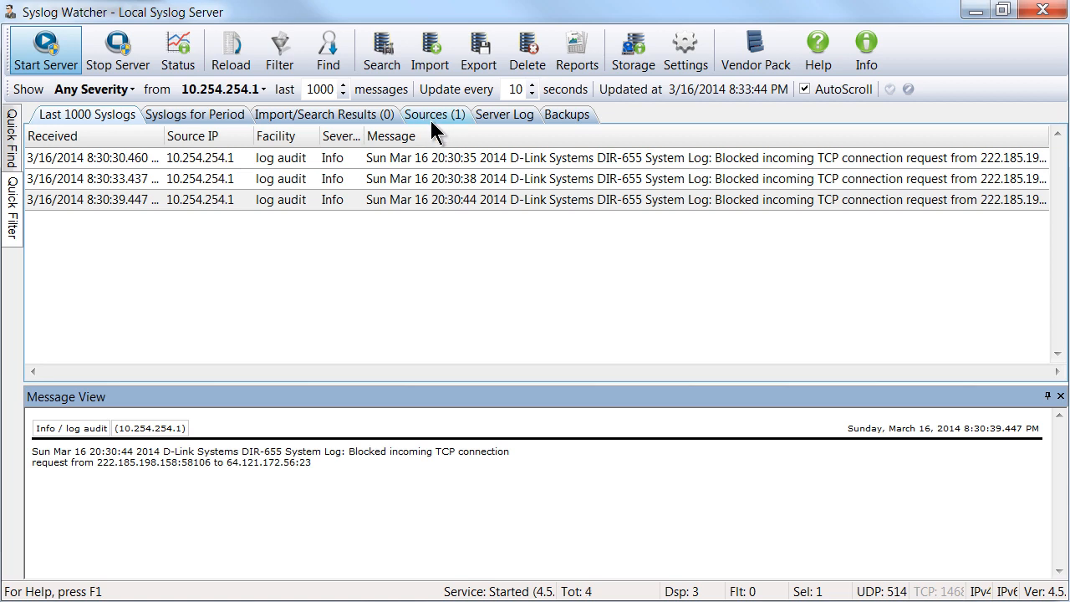
mouse_move(395, 254)
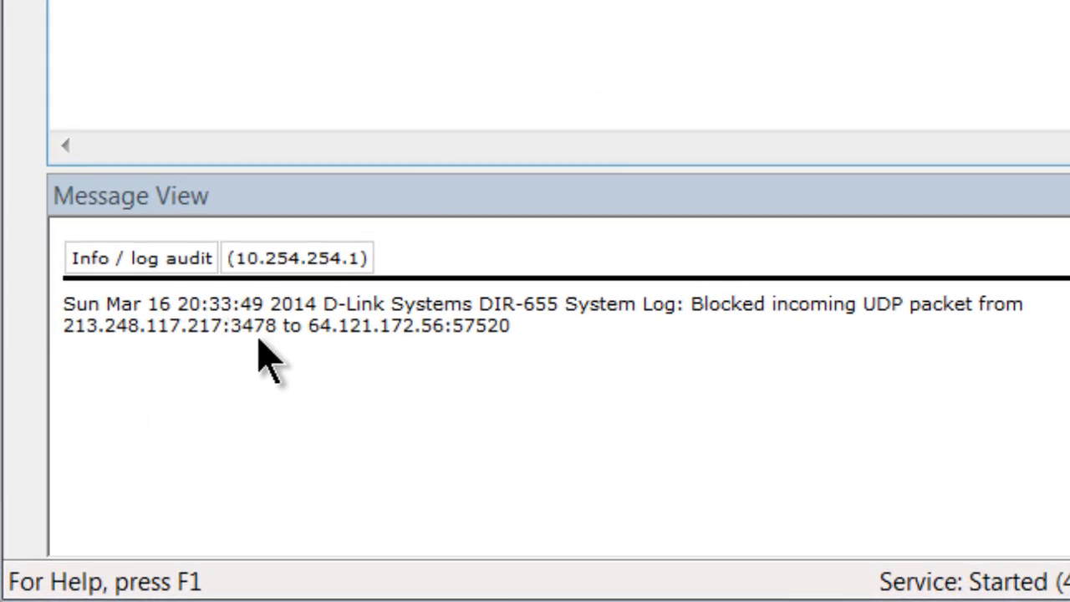
mouse_move(459, 368)
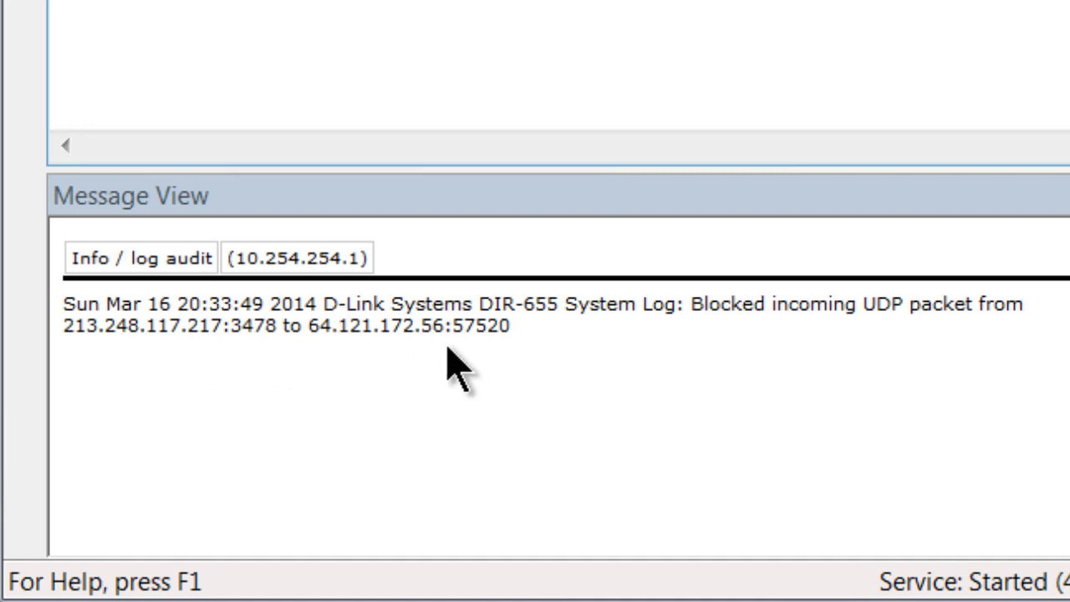
mouse_move(883, 3)
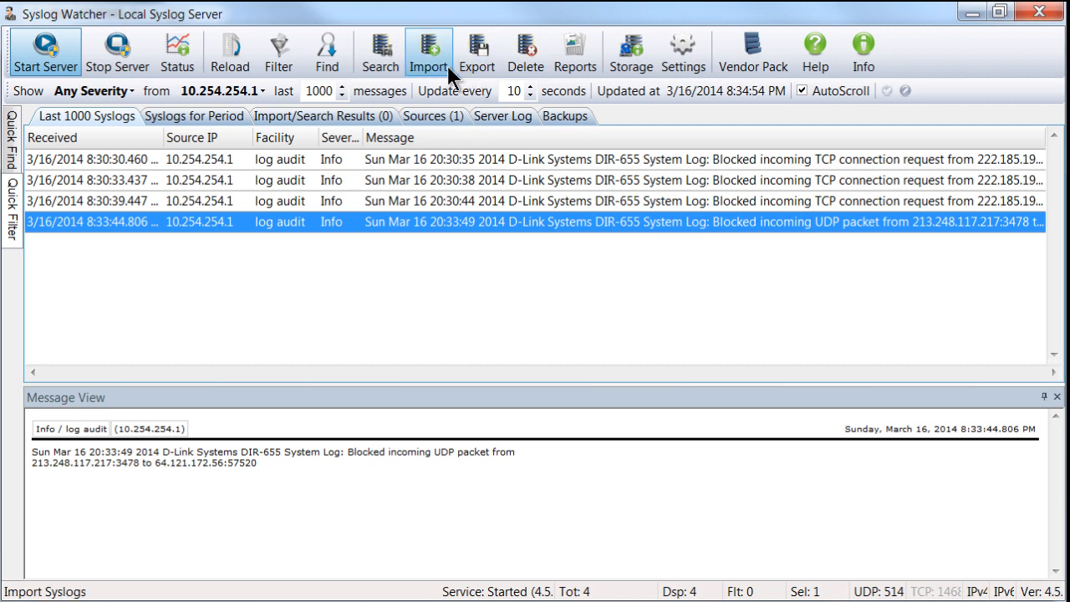
mouse_move(278, 52)
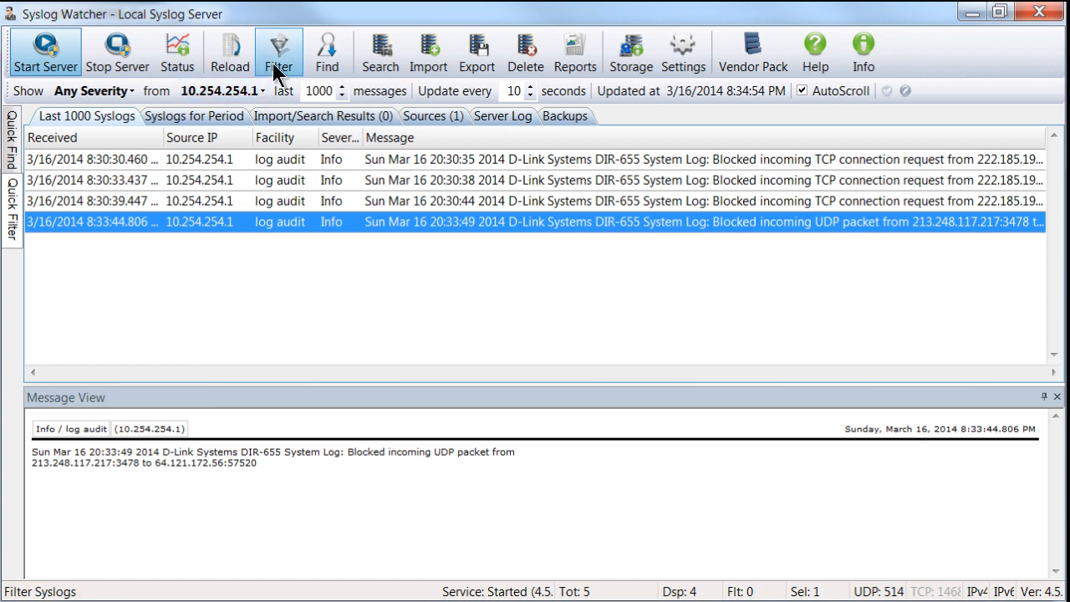